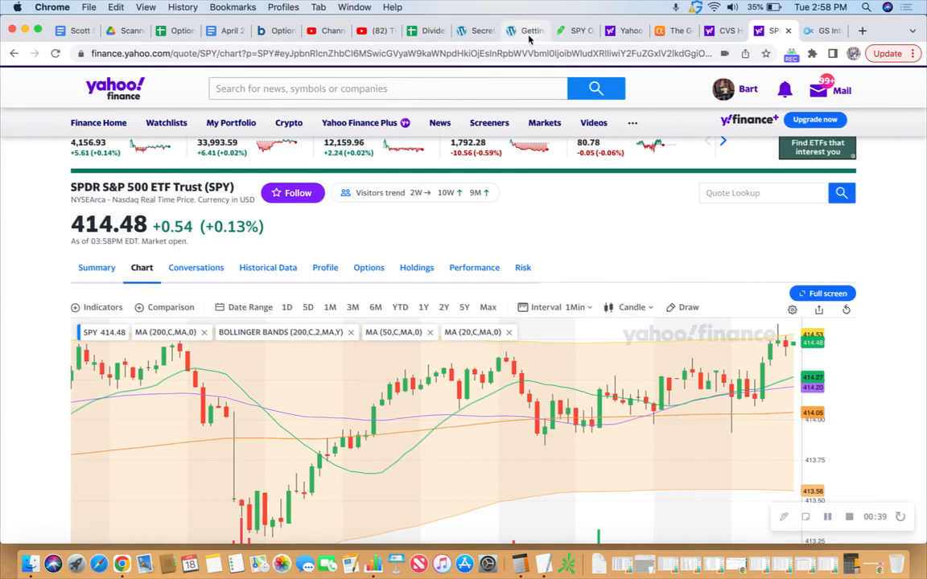
- Add the SPY $430 call as the sell leg of a call credit spread in Robinhood
{"action": "left_click", "coordinate": [573, 31]}
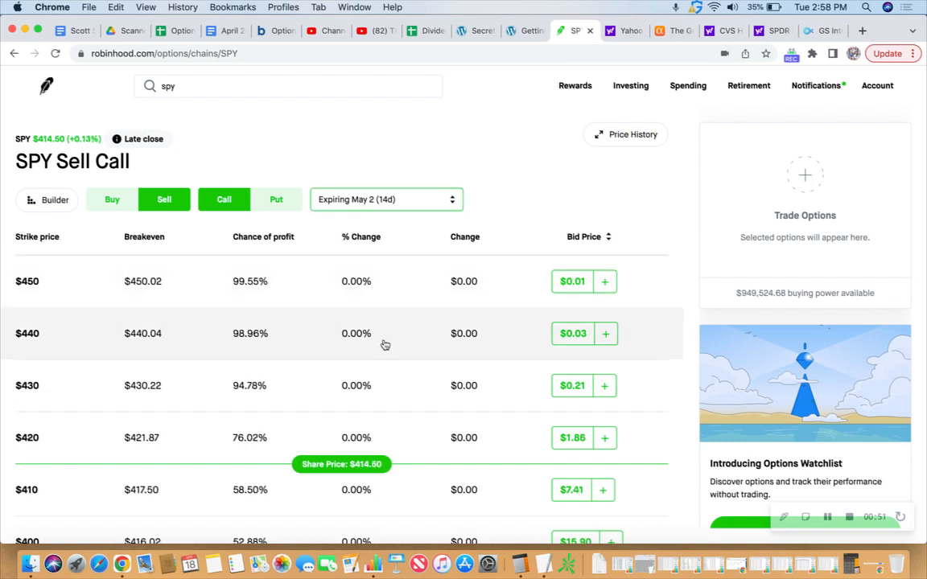
{"action": "mouse_move", "coordinate": [71, 391]}
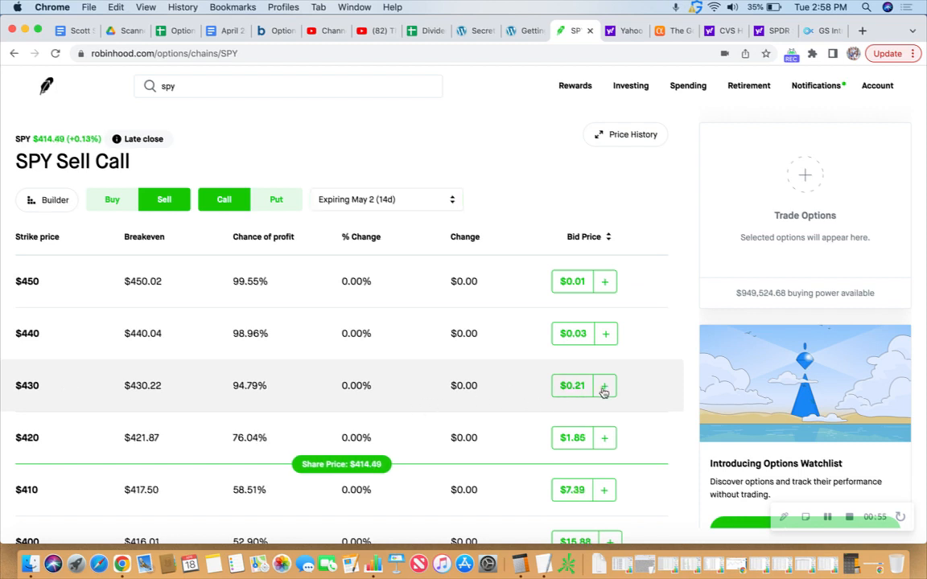
{"action": "left_click", "coordinate": [605, 386]}
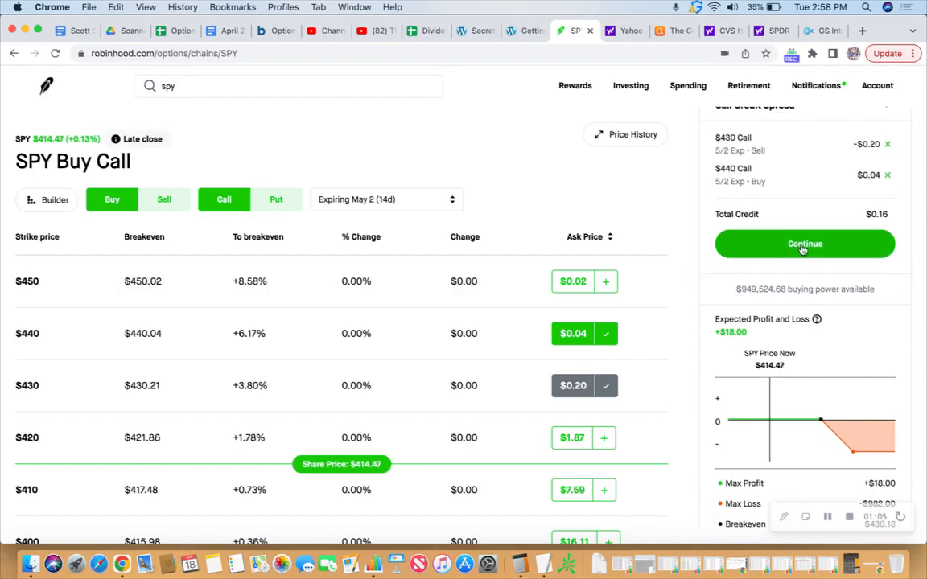
- Set the call credit spread order to 6 contracts at a $0.16 limit for a $96 minimum credit
{"action": "left_click", "coordinate": [805, 245]}
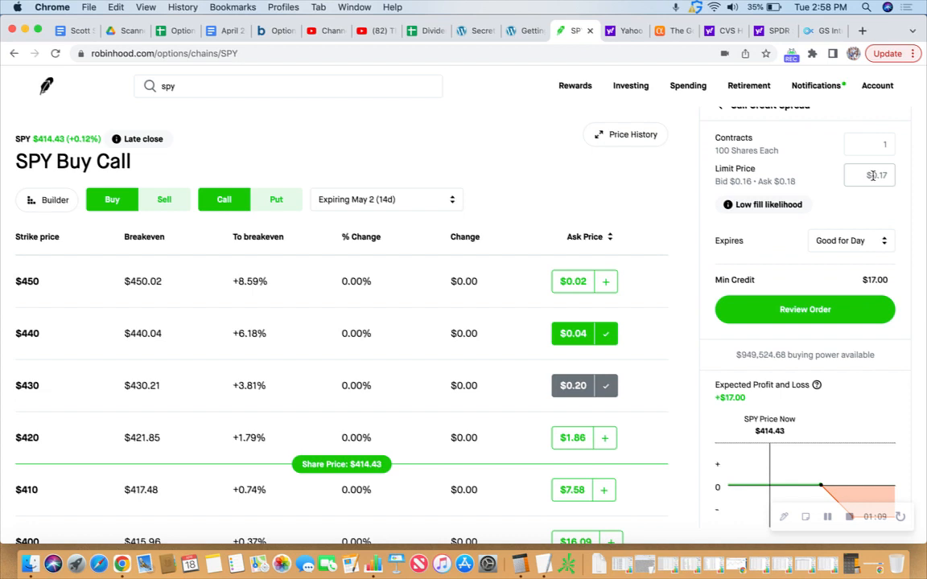
{"action": "left_click", "coordinate": [869, 174]}
{"action": "type", "text": "6"}
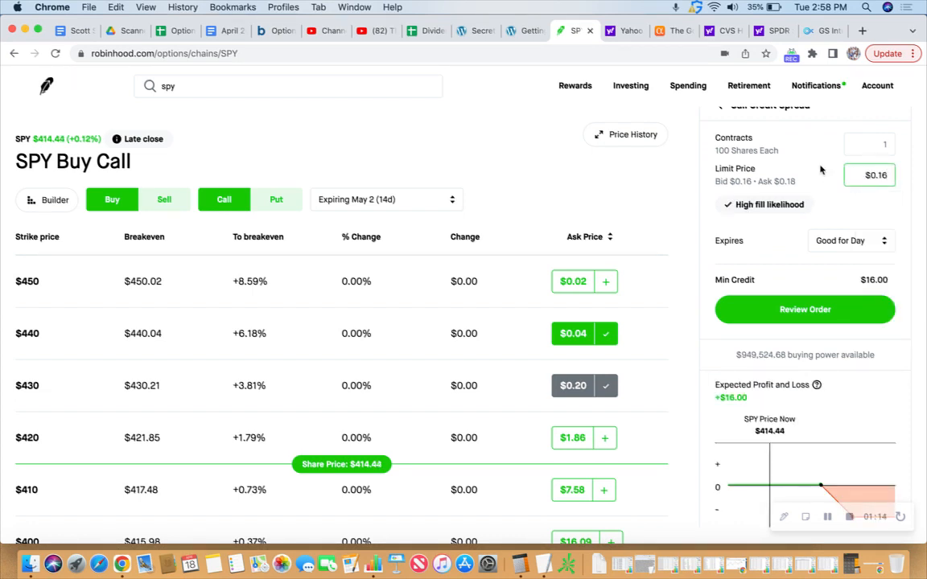
{"action": "left_click", "coordinate": [869, 145]}
{"action": "type", "text": "8"}
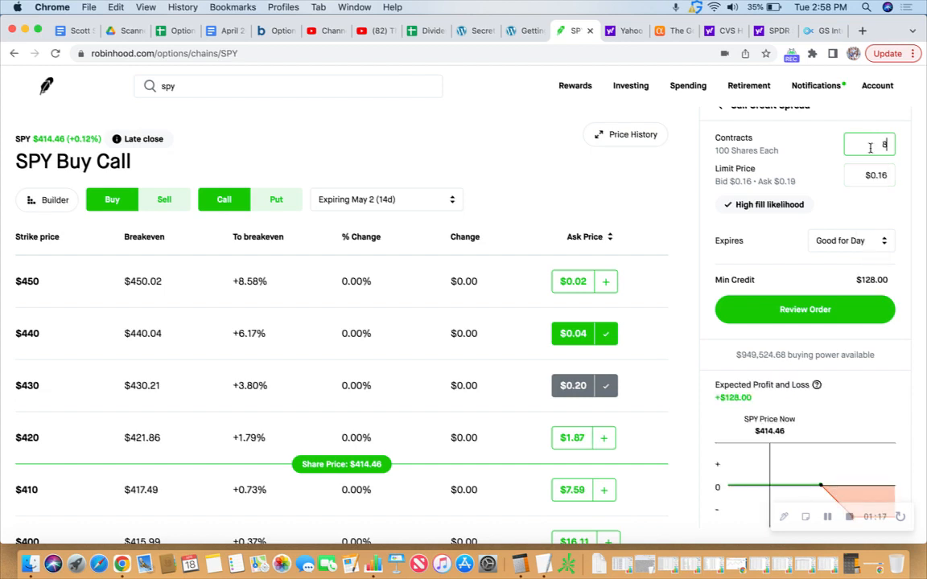
{"action": "type", "text": "7"}
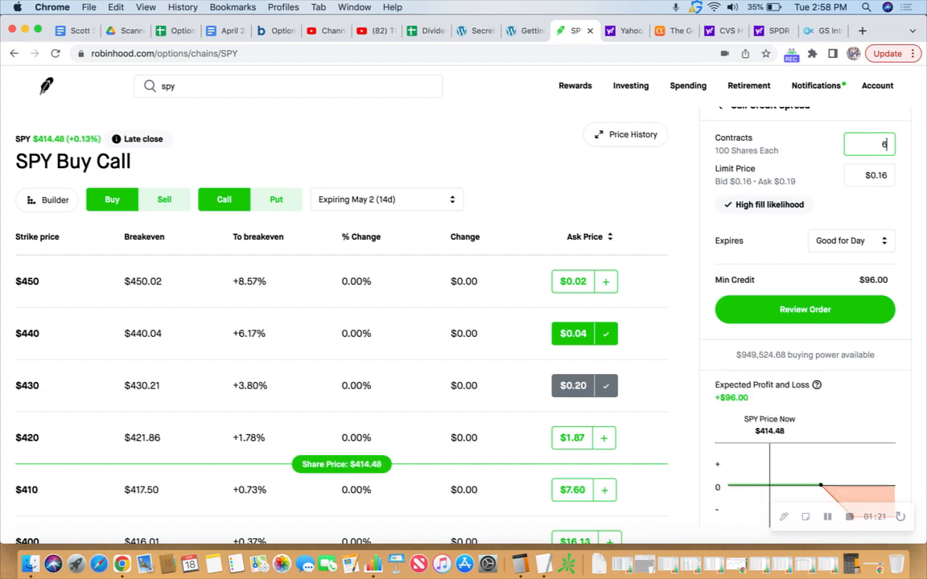
{"action": "scroll", "scroll_direction": "down", "scroll_amount": 3}
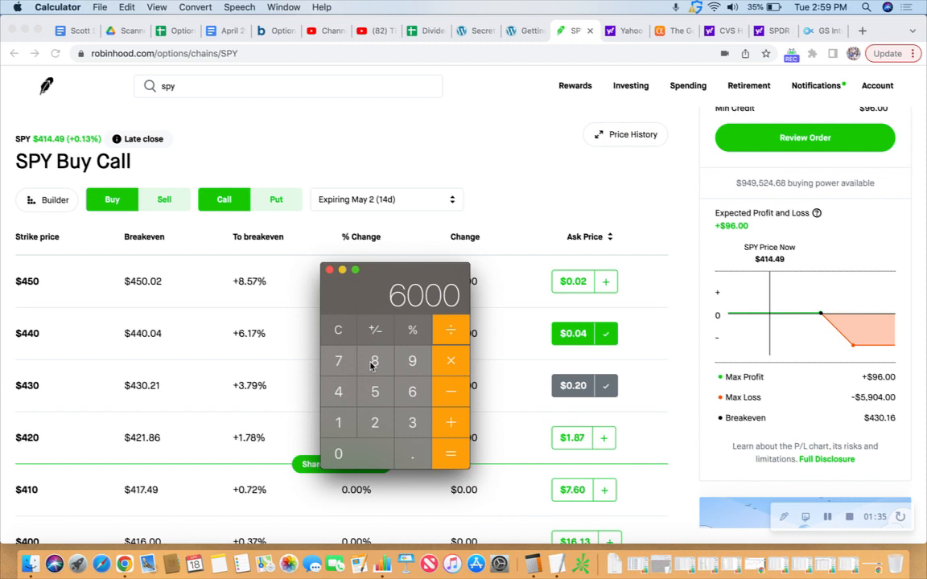
- Close the Calculator and bring up the Yahoo Finance SPY chart
{"action": "left_click", "coordinate": [338, 393]}
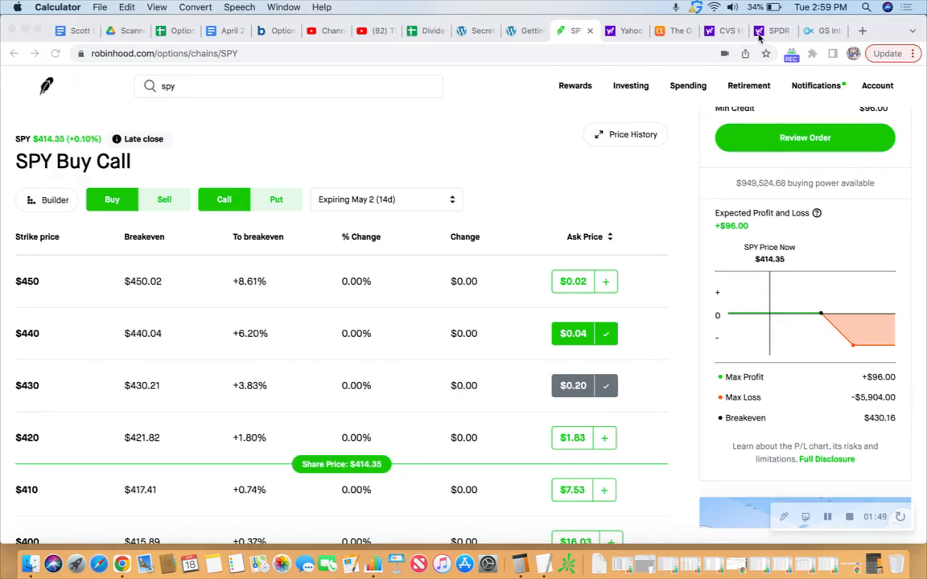
{"action": "left_click", "coordinate": [773, 31]}
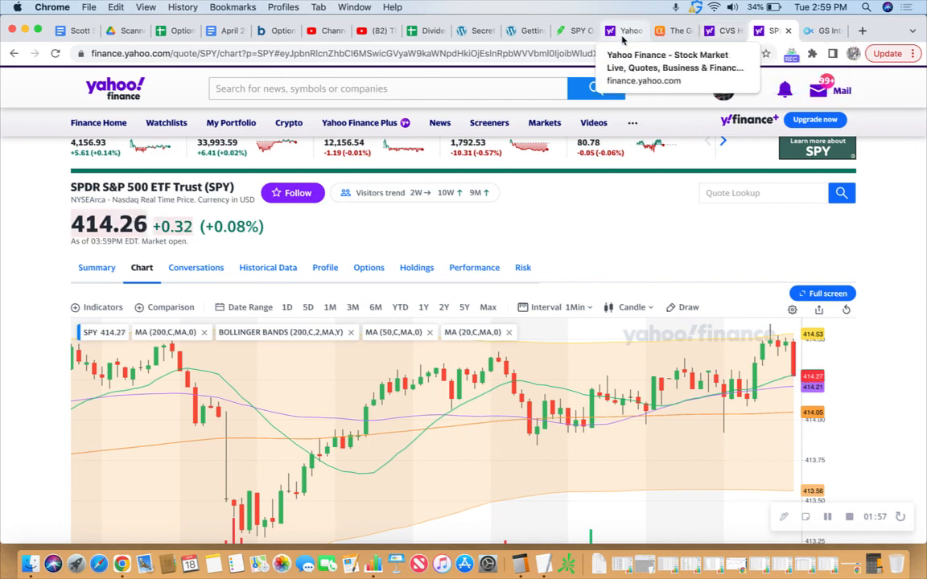
- Check the SPY chart, then return to the Robinhood call chain with the pending spread
{"action": "left_click", "coordinate": [574, 30]}
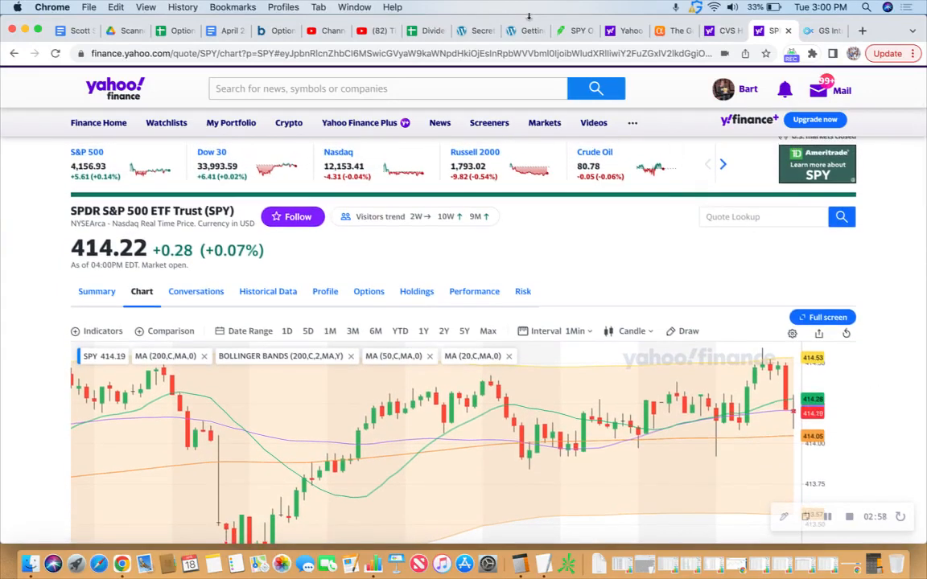
{"action": "left_click", "coordinate": [573, 31]}
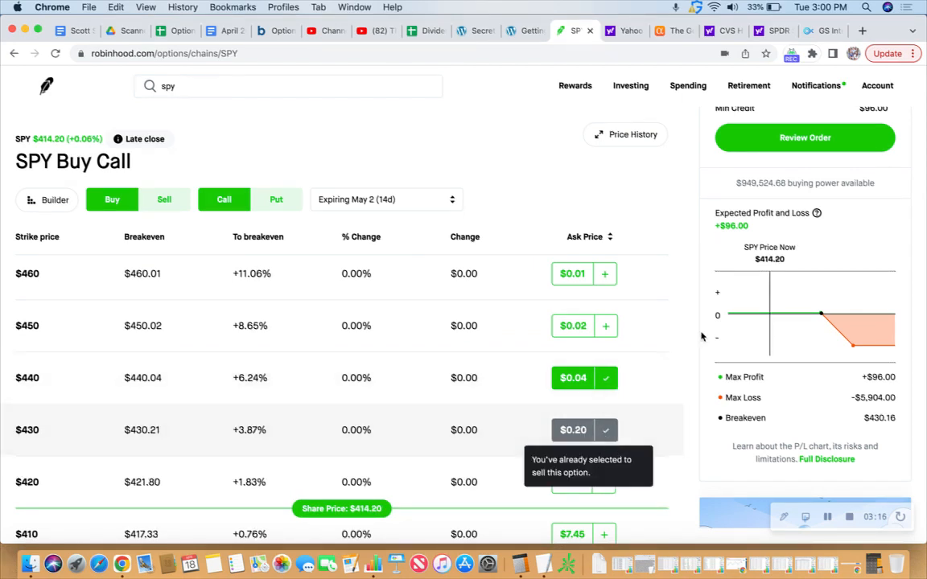
{"action": "mouse_move", "coordinate": [721, 31]}
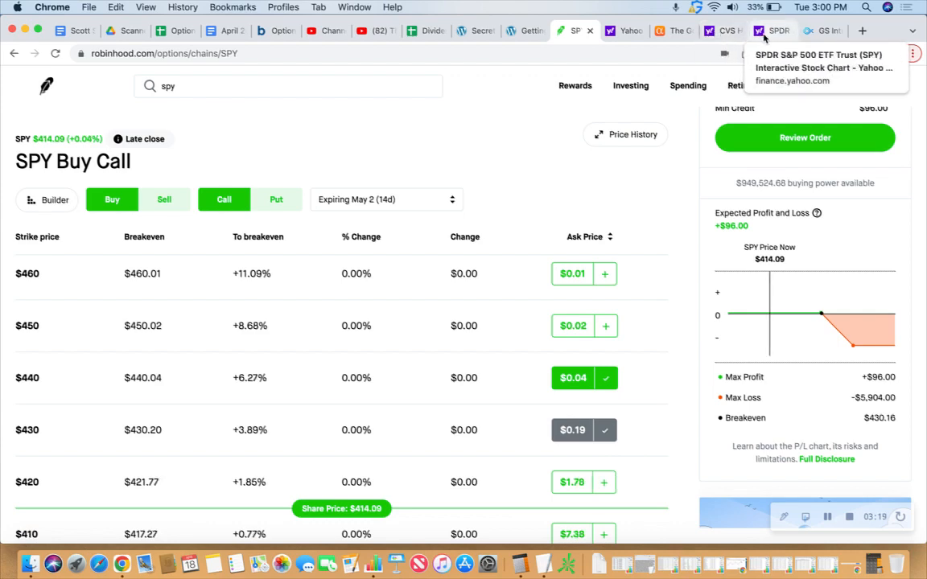
{"action": "left_click", "coordinate": [776, 31]}
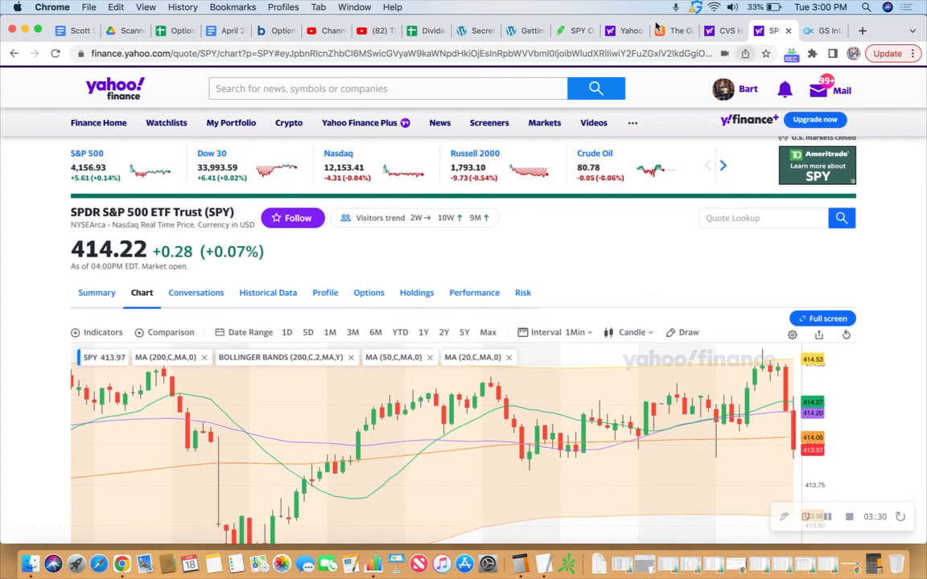
{"action": "left_click", "coordinate": [572, 30]}
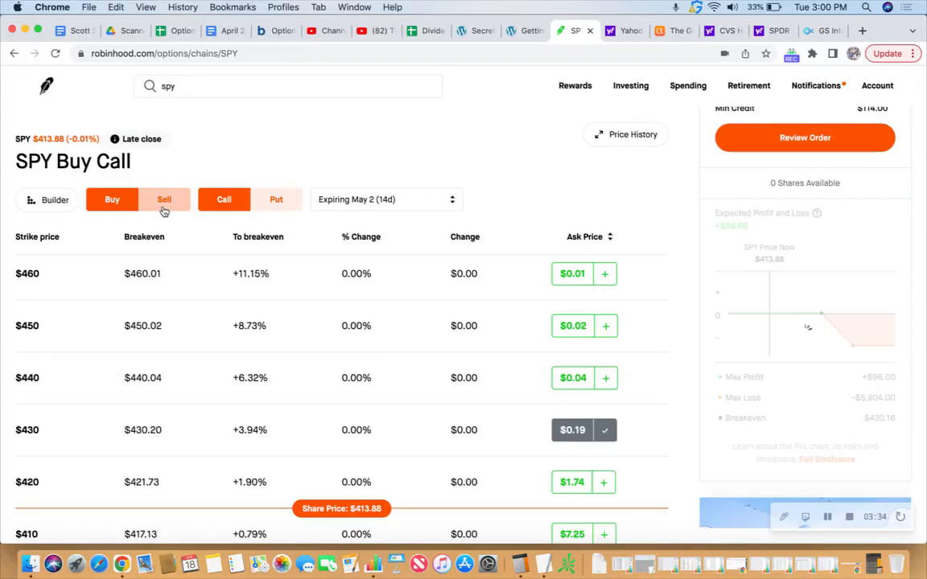
- Switch the chain to selling puts and add the $380 put as a second sell leg for $0.34 total credit
{"action": "left_click", "coordinate": [164, 199]}
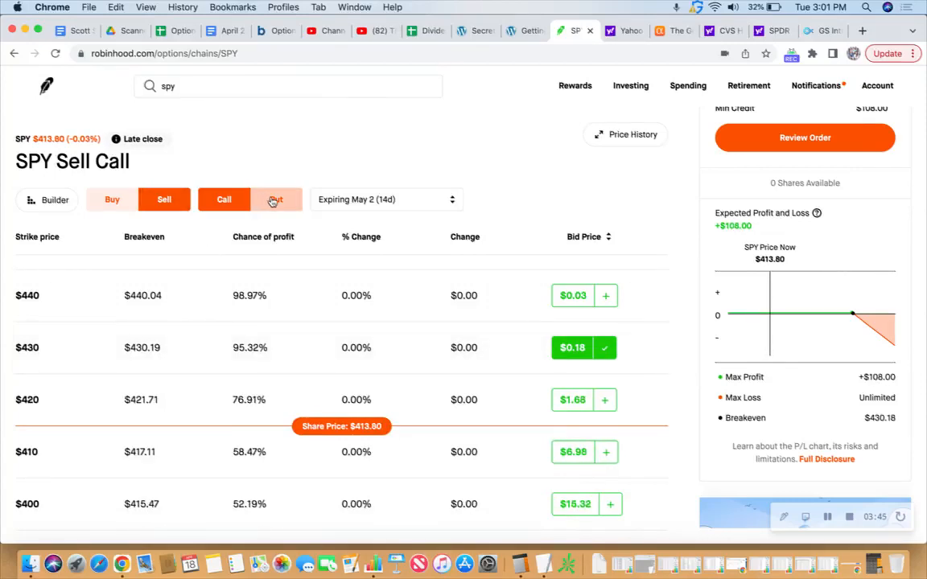
{"action": "left_click", "coordinate": [277, 199]}
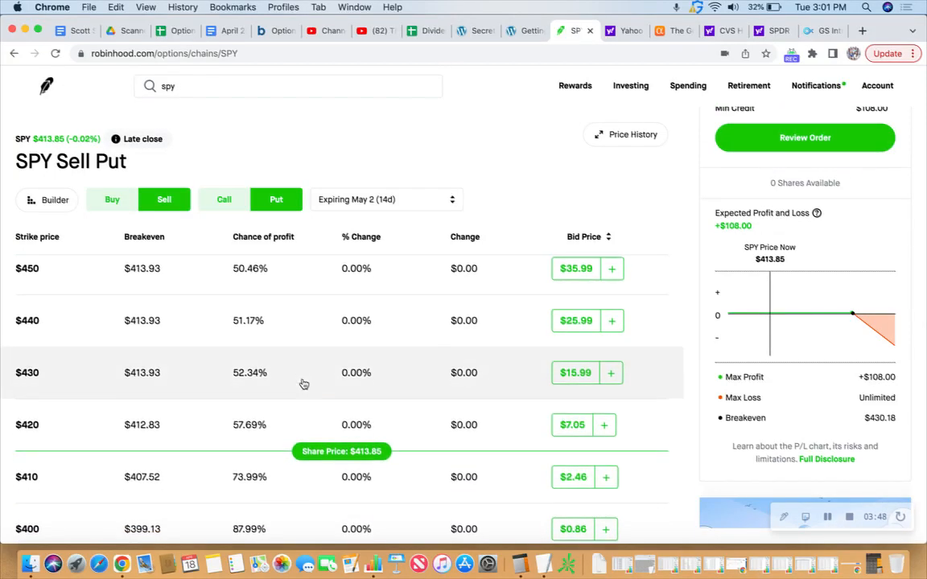
{"action": "scroll", "scroll_direction": "down", "scroll_amount": 3}
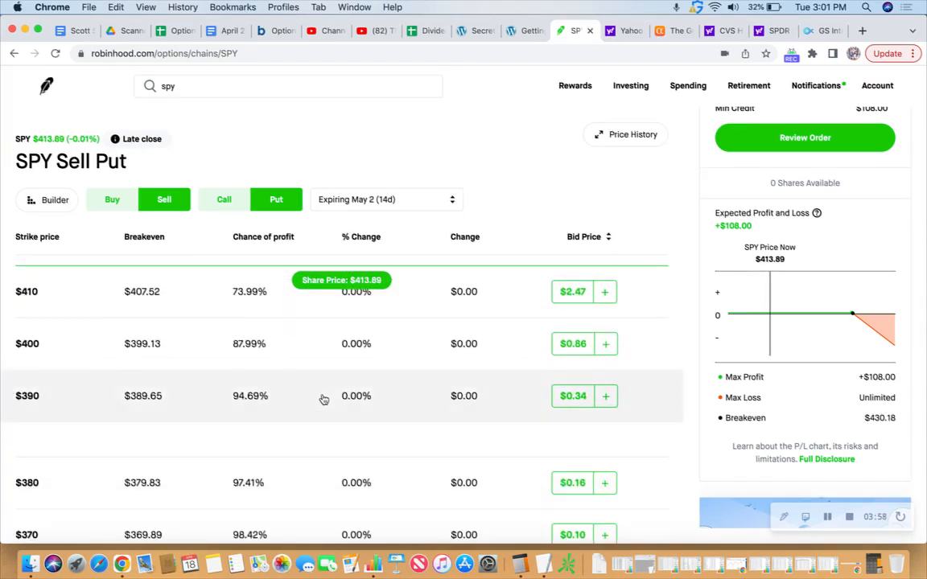
{"action": "scroll", "scroll_direction": "down", "scroll_amount": 3}
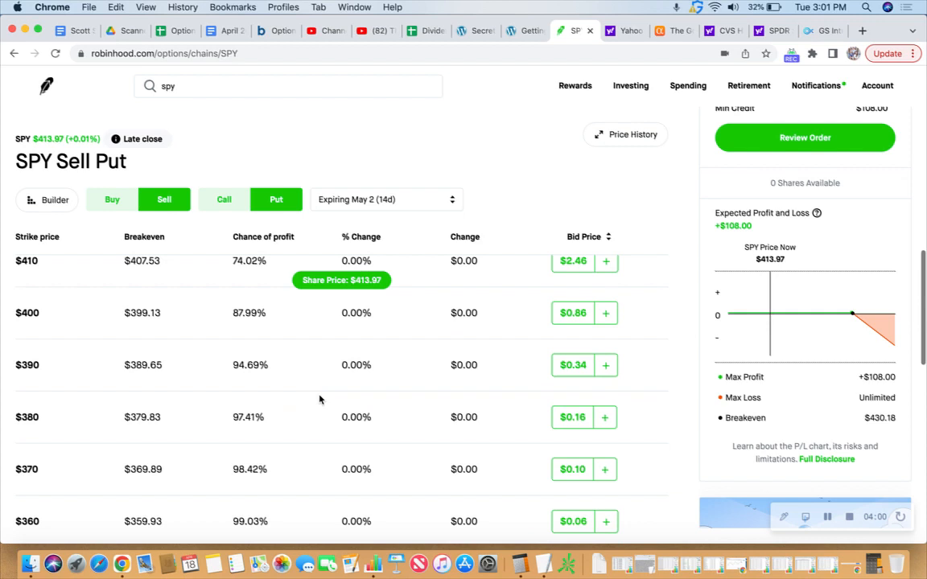
{"action": "mouse_move", "coordinate": [293, 377]}
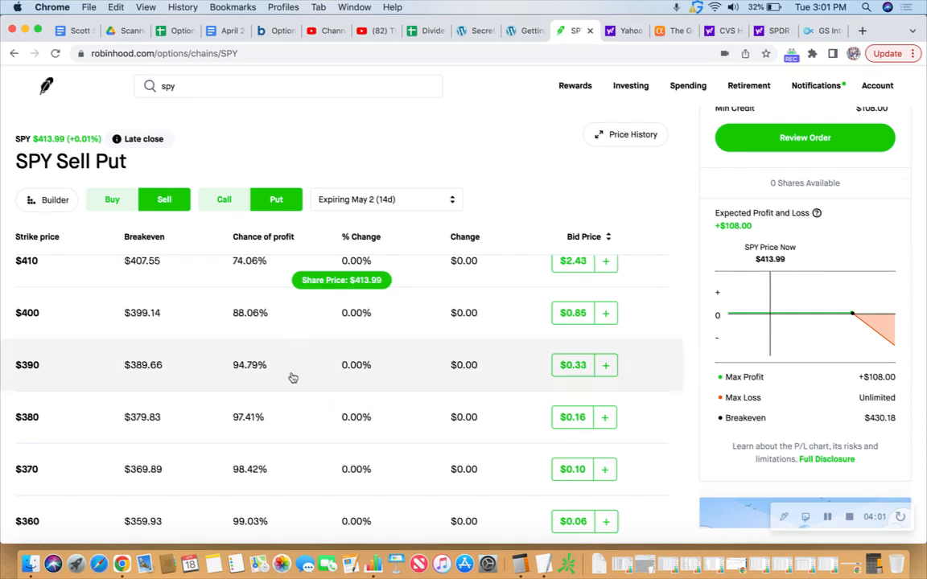
{"action": "mouse_move", "coordinate": [296, 376]}
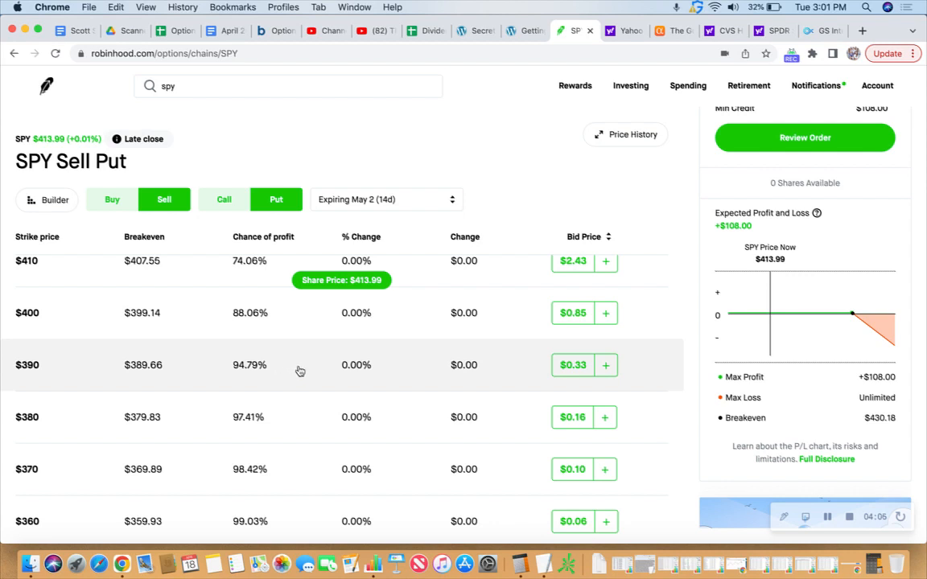
{"action": "scroll", "scroll_direction": "down", "scroll_amount": 3}
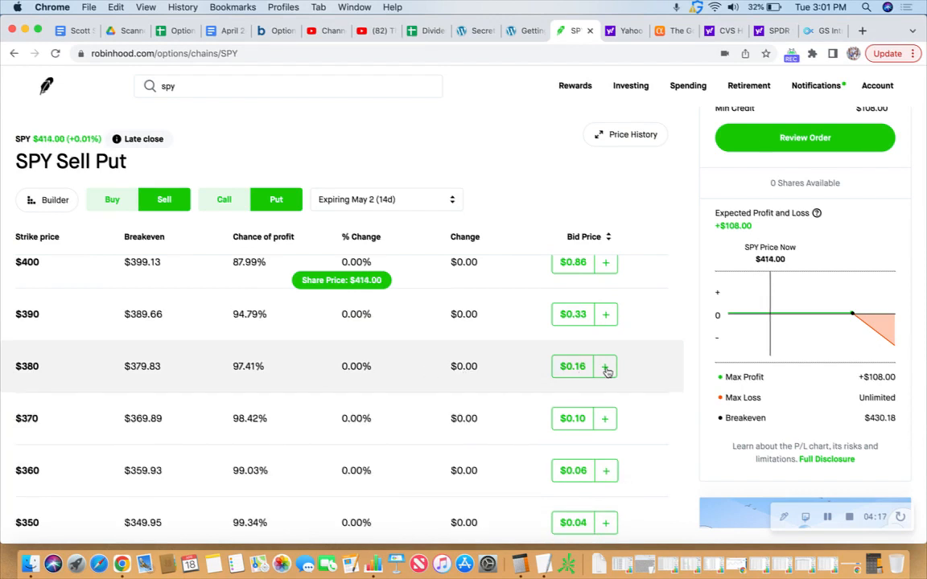
{"action": "left_click", "coordinate": [573, 367]}
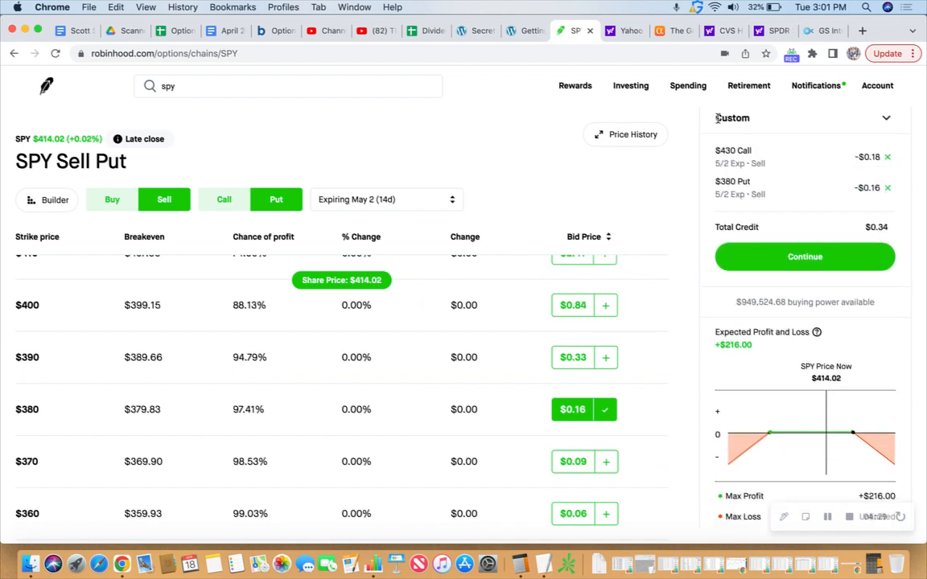
{"action": "left_click", "coordinate": [287, 87]}
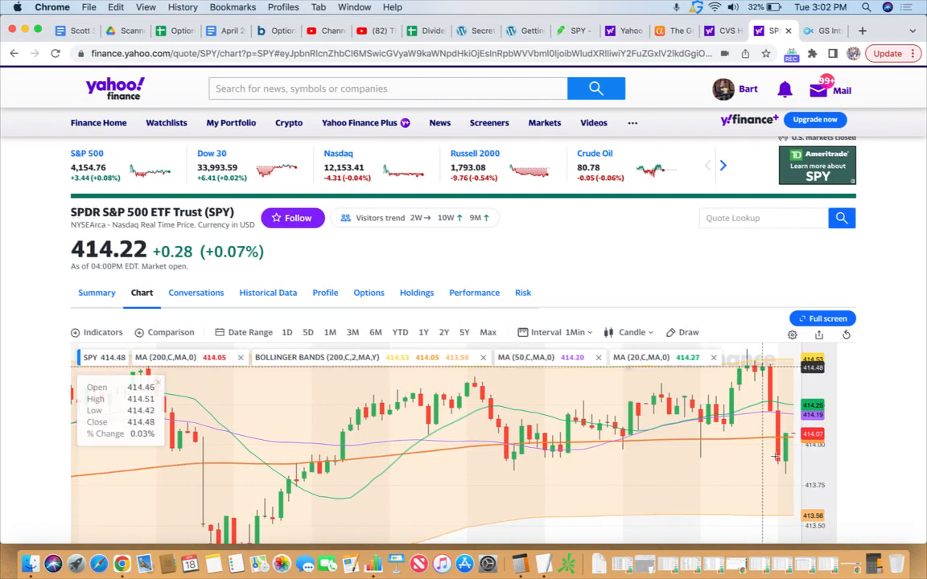
{"action": "mouse_move", "coordinate": [775, 460]}
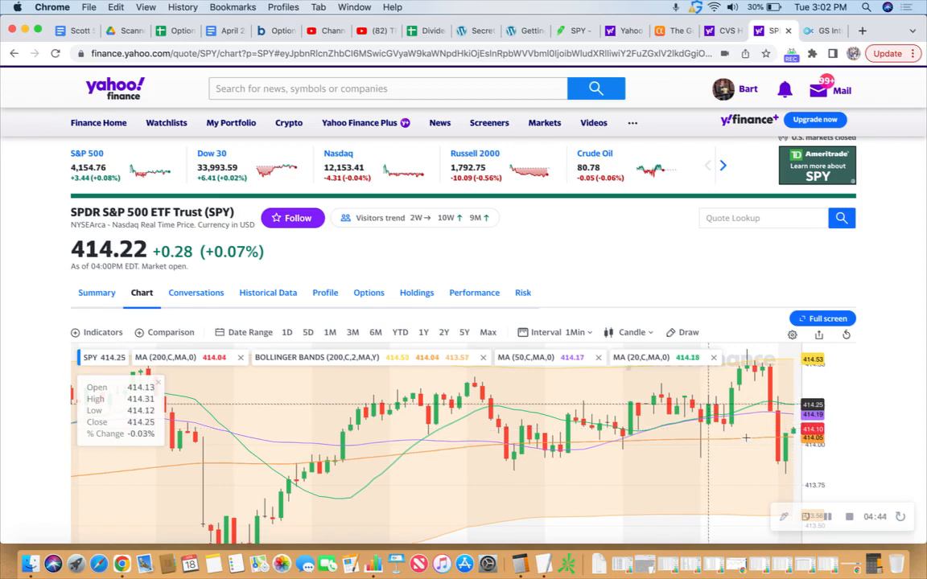
{"action": "mouse_move", "coordinate": [747, 438]}
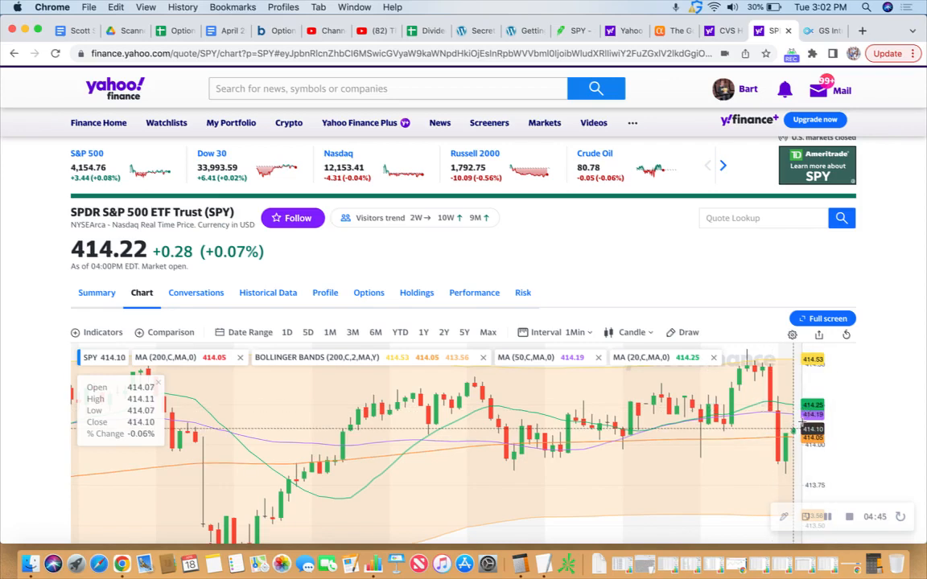
{"action": "scroll", "scroll_direction": "down", "scroll_amount": 3}
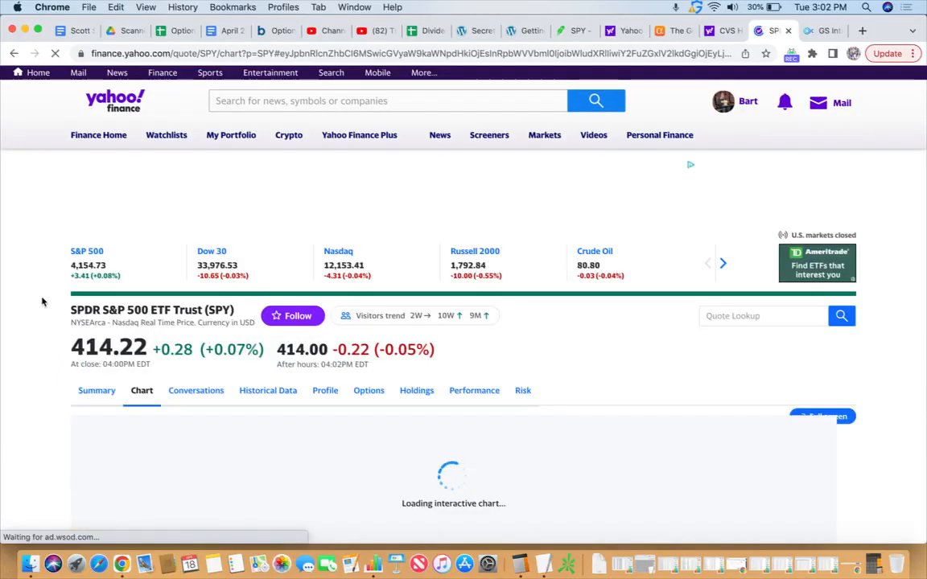
{"action": "scroll", "scroll_direction": "down", "scroll_amount": 3}
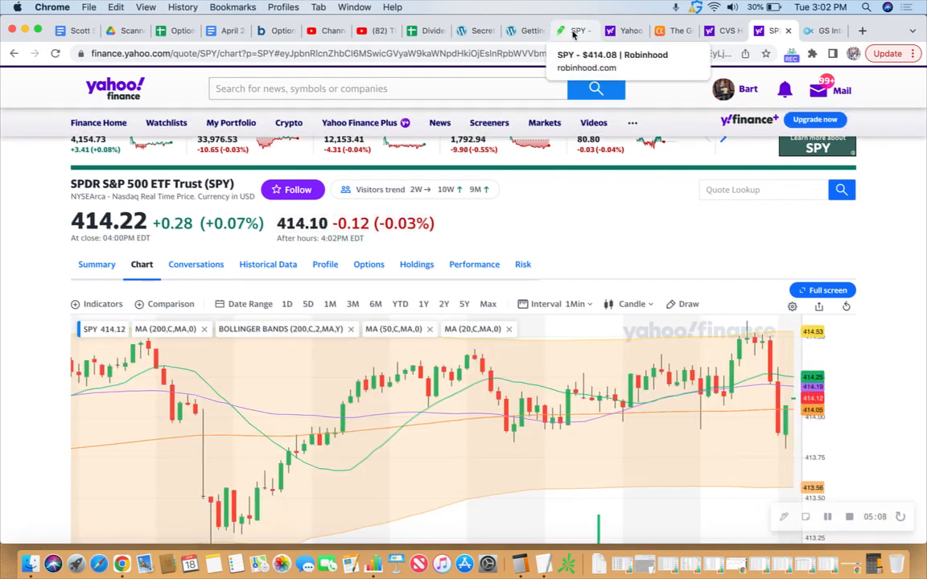
- Reopen the SPY sell chain in Robinhood with the May 2 expiration selected
{"action": "left_click", "coordinate": [573, 31]}
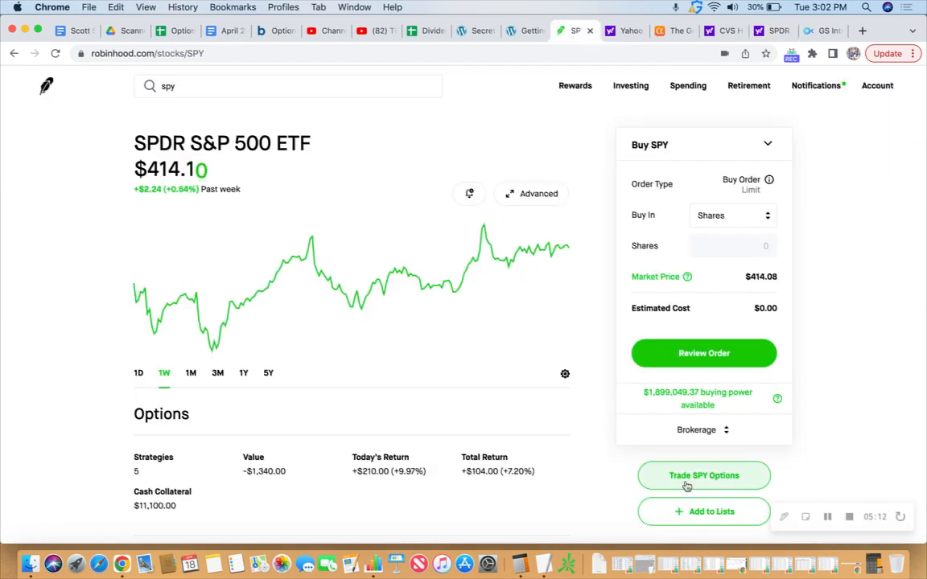
{"action": "left_click", "coordinate": [704, 476]}
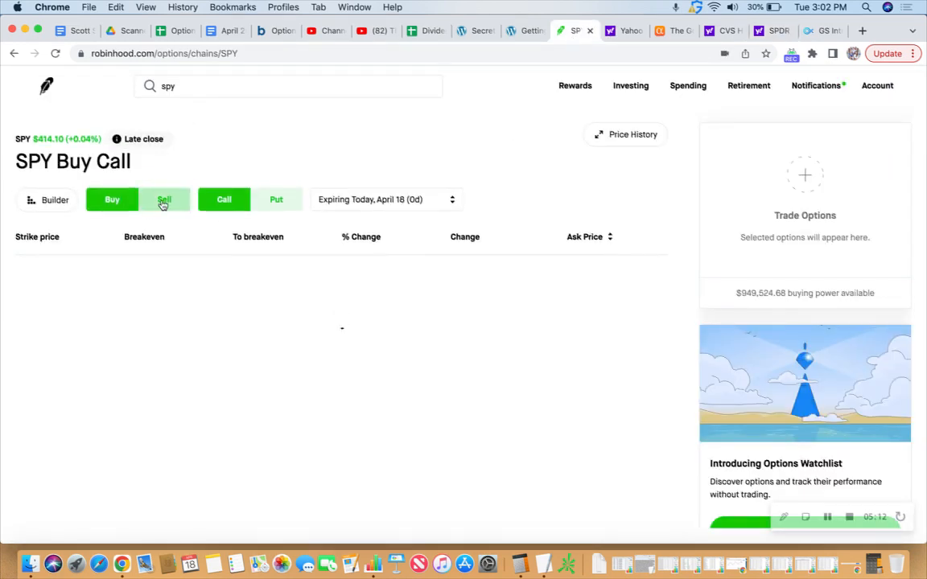
{"action": "left_click", "coordinate": [164, 200]}
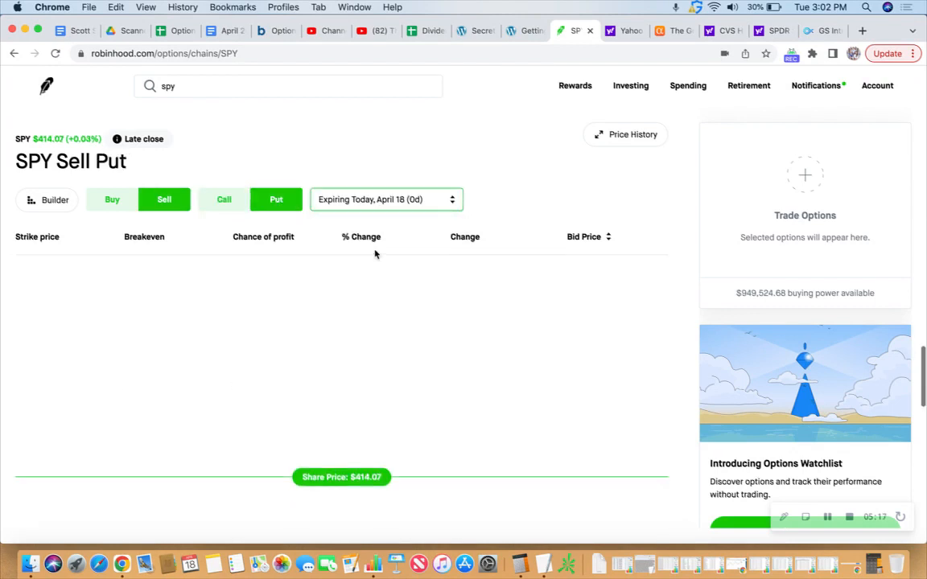
{"action": "left_click", "coordinate": [386, 200]}
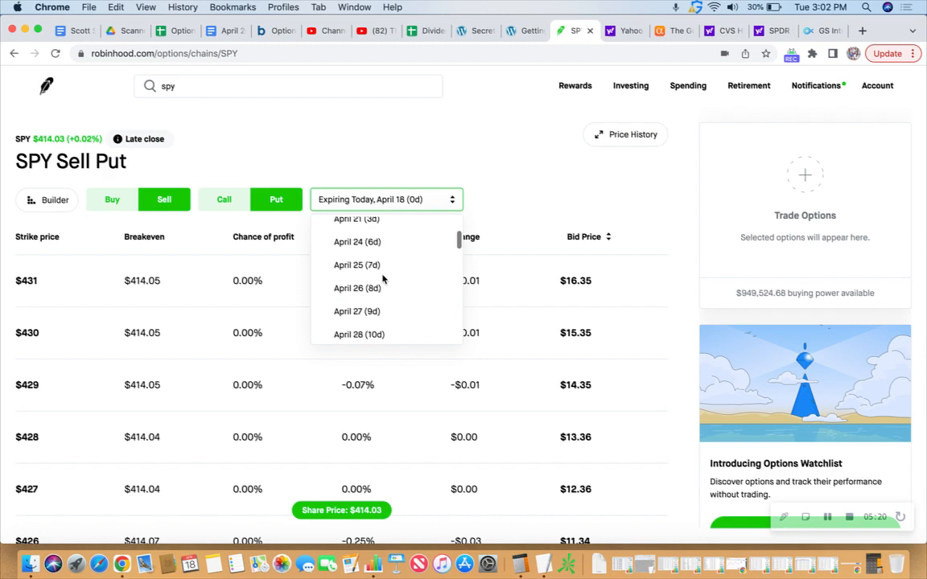
{"action": "scroll", "scroll_direction": "down", "scroll_amount": 3}
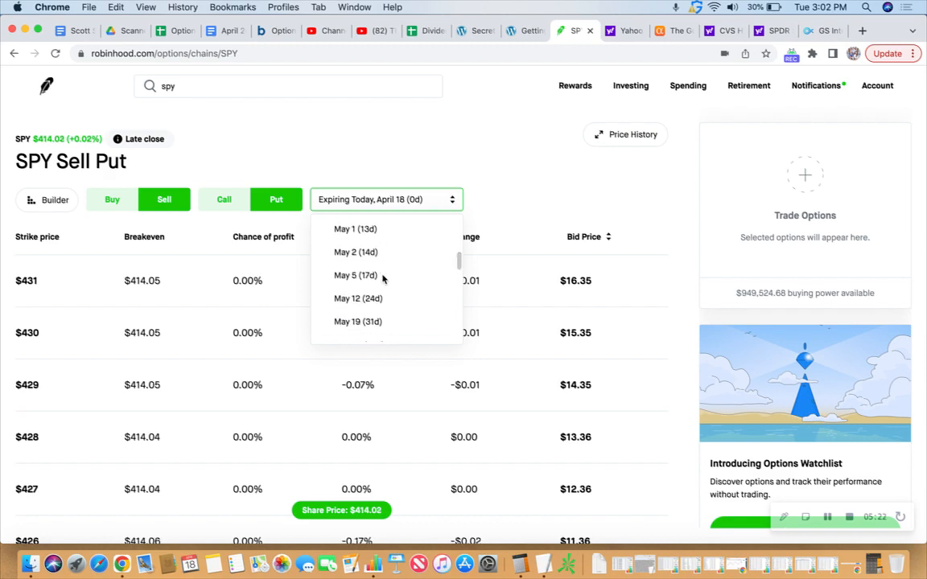
{"action": "left_click", "coordinate": [355, 251]}
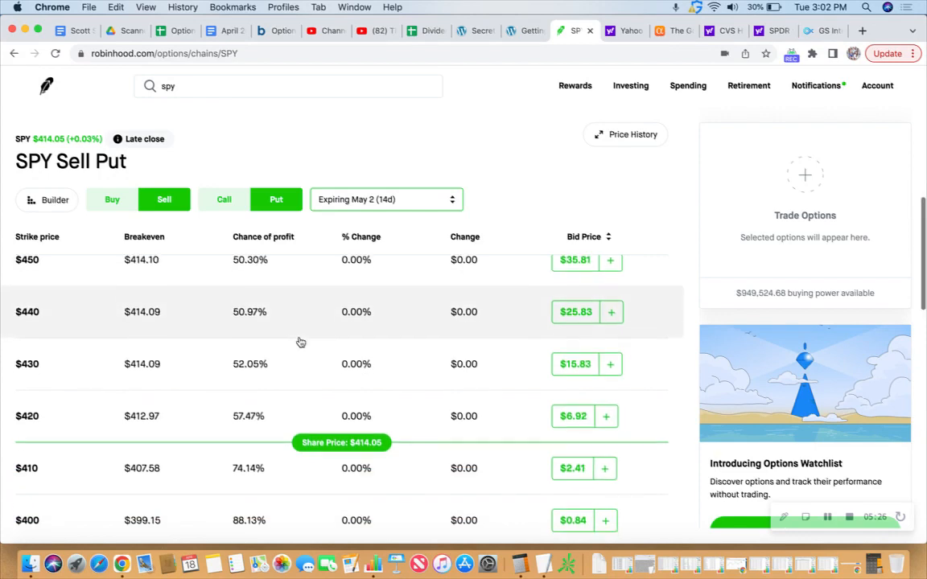
- Add the May 2 $380 put as a sell leg and toggle the chain between buying and selling puts
{"action": "scroll", "scroll_direction": "down", "scroll_amount": 3}
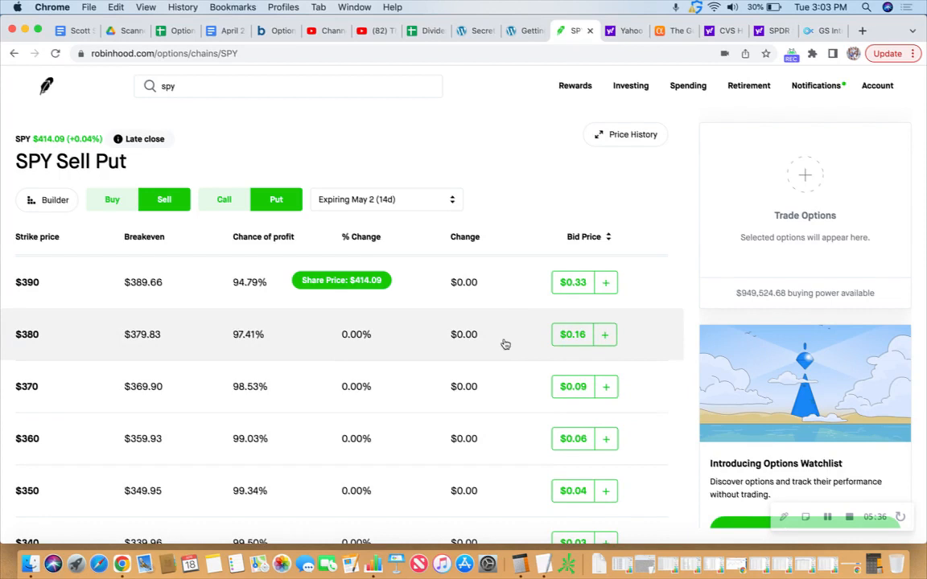
{"action": "left_click", "coordinate": [605, 333]}
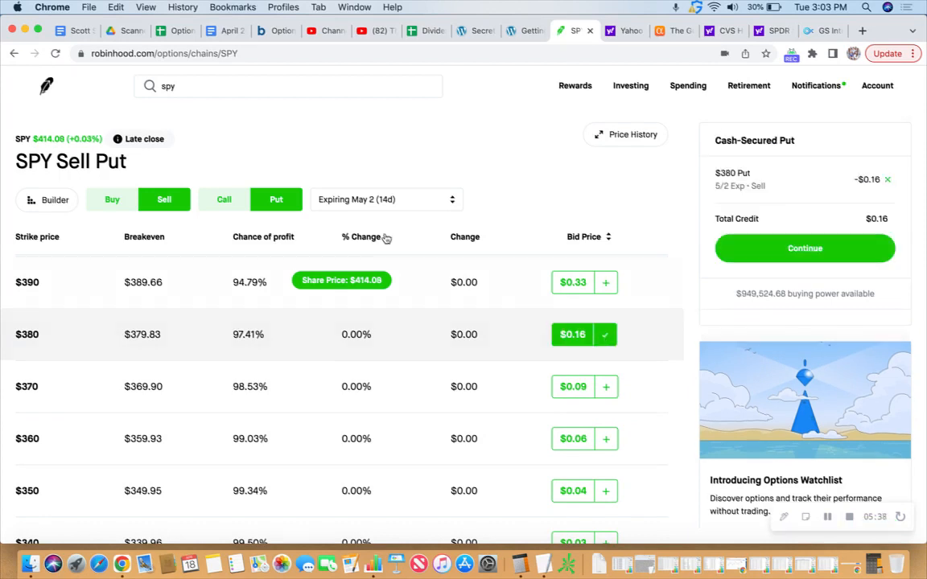
{"action": "left_click", "coordinate": [113, 200]}
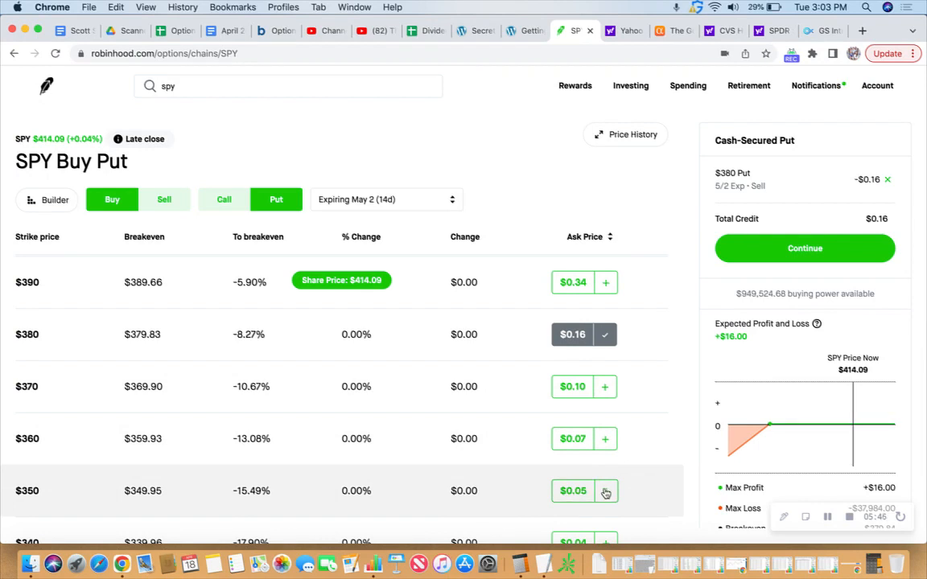
{"action": "mouse_move", "coordinate": [564, 431]}
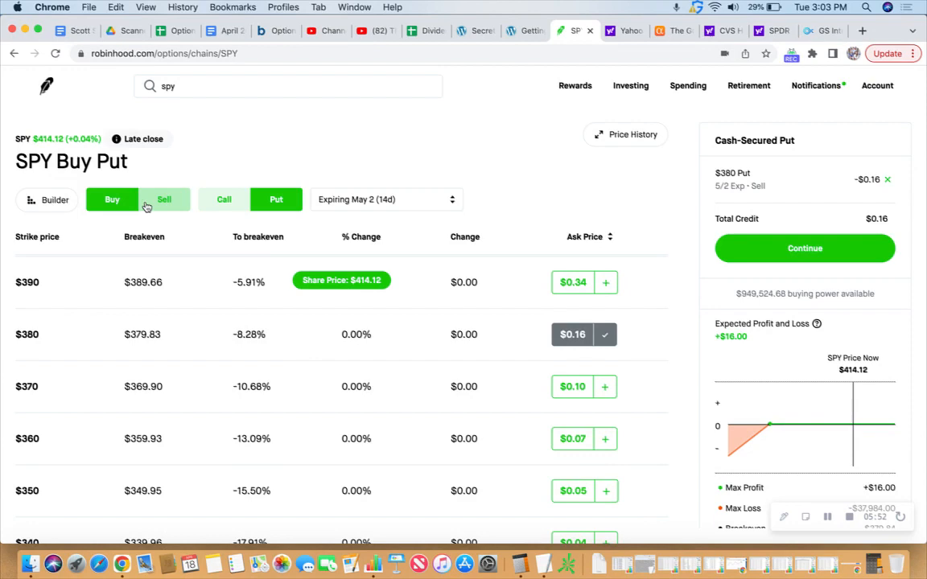
{"action": "left_click", "coordinate": [164, 200]}
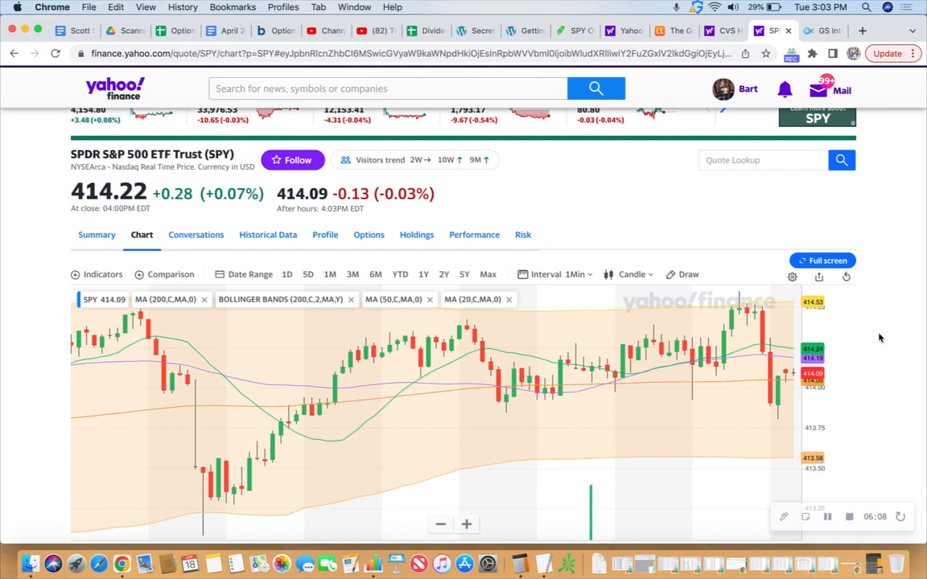
{"action": "mouse_move", "coordinate": [882, 325]}
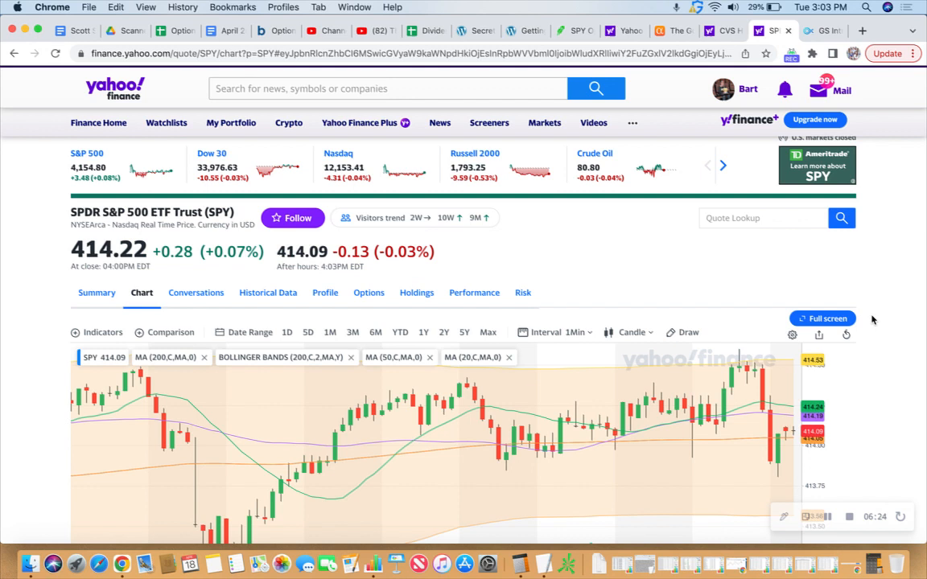
{"action": "mouse_move", "coordinate": [869, 278]}
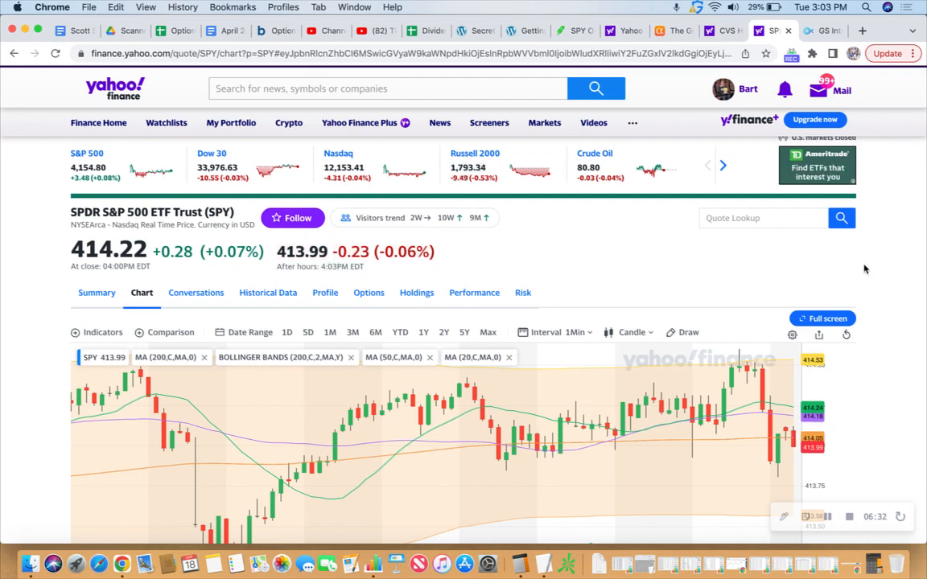
{"action": "mouse_move", "coordinate": [867, 272]}
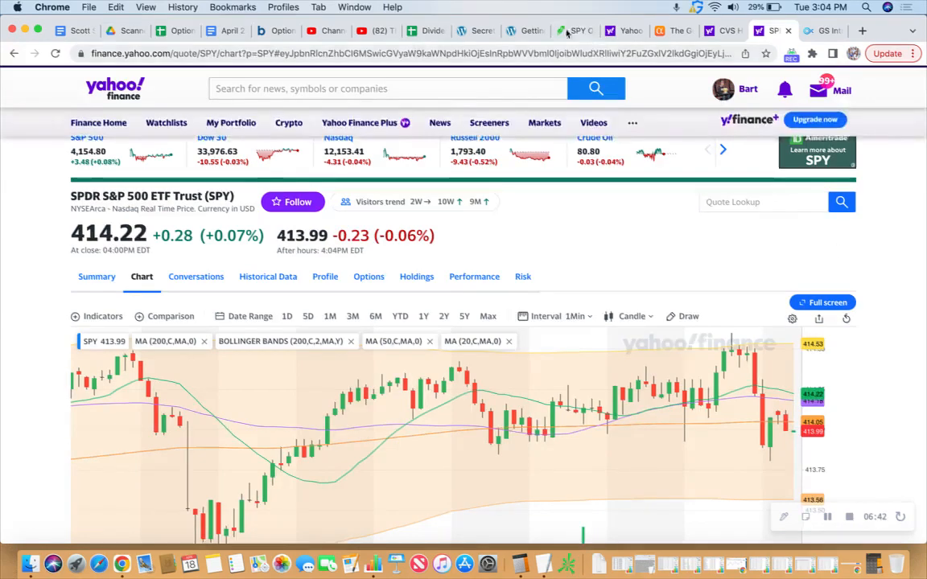
- Add the May 2 $390 put as the sell leg of the put credit spread with the $380 put
{"action": "left_click", "coordinate": [573, 31]}
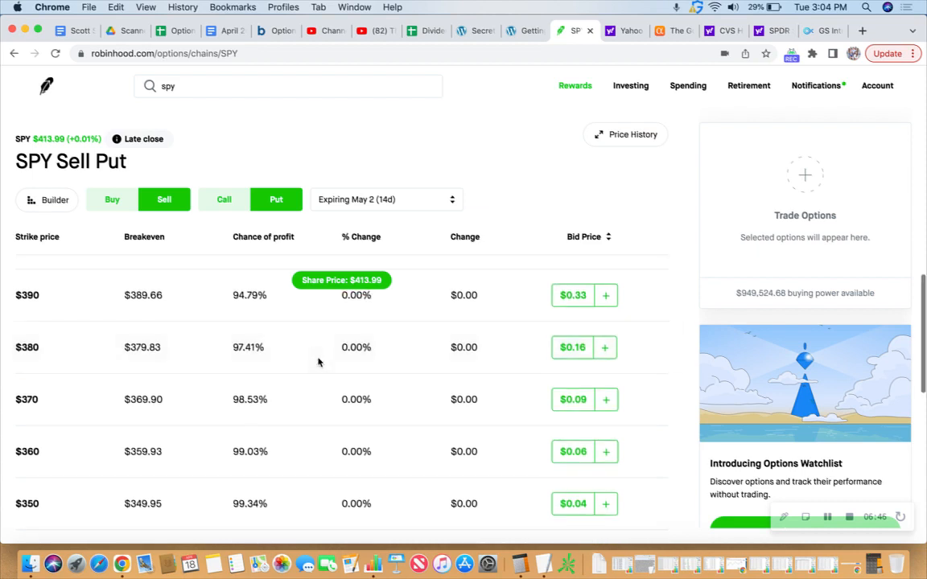
{"action": "scroll", "scroll_direction": "up", "scroll_amount": 3}
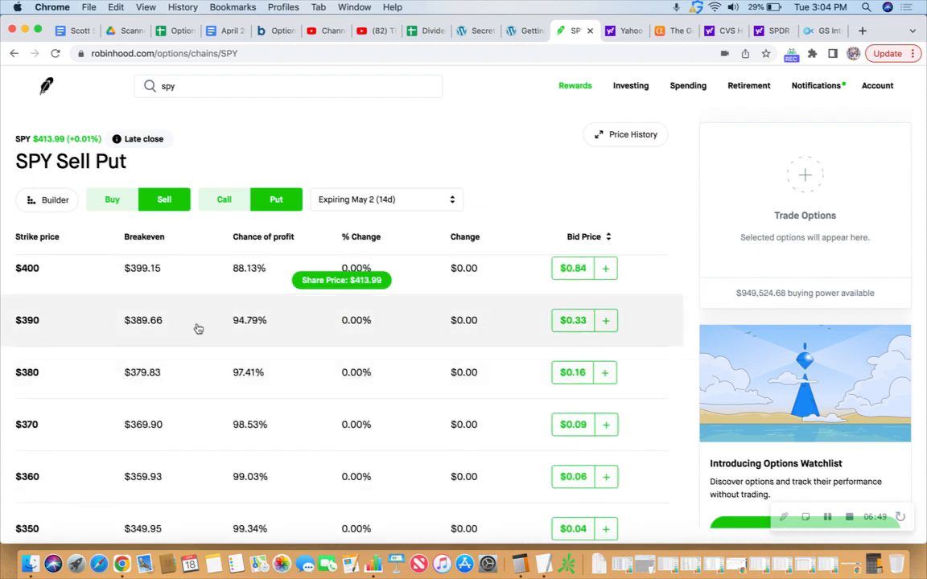
{"action": "mouse_move", "coordinate": [64, 338]}
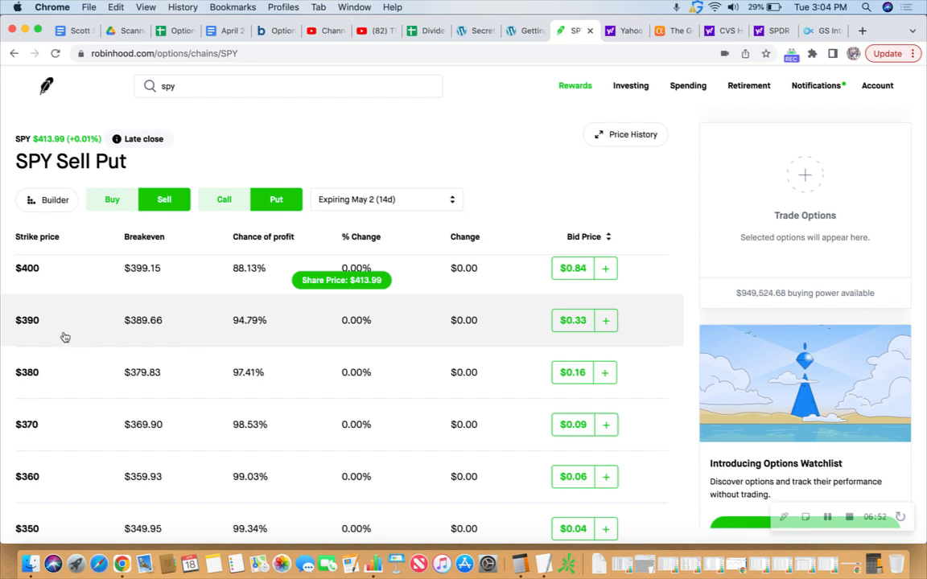
{"action": "mouse_move", "coordinate": [560, 336]}
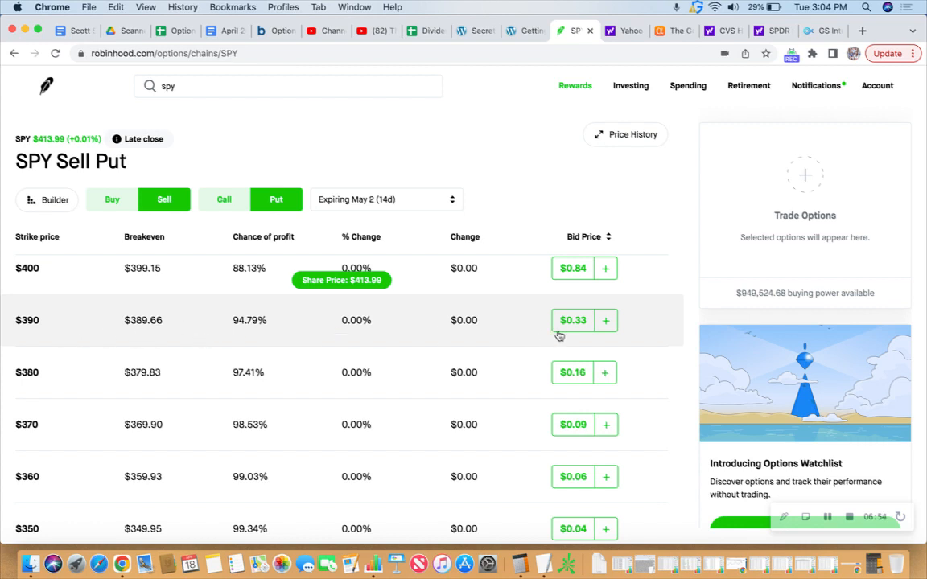
{"action": "left_click", "coordinate": [605, 320]}
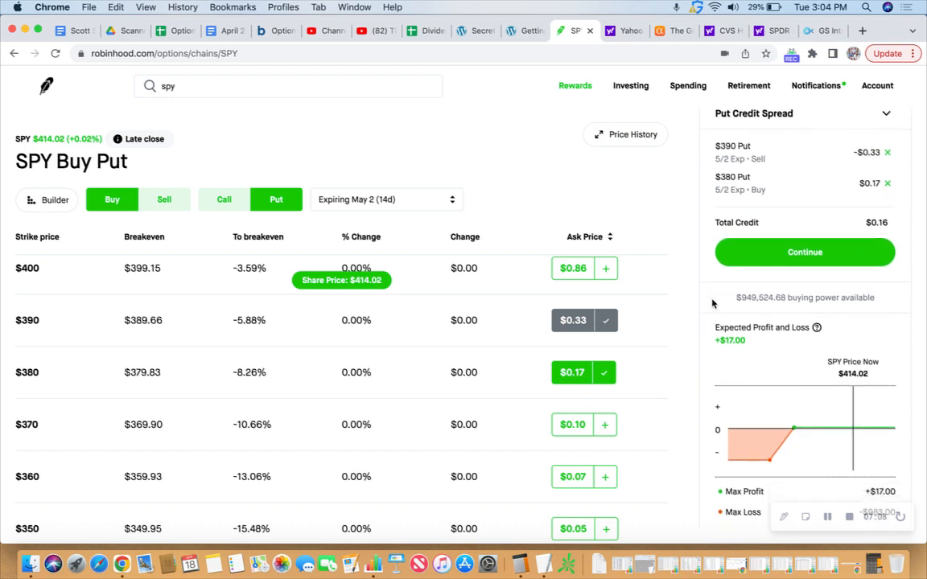
- Set the put credit spread order to 5 contracts at a $0.16 limit for an $80 minimum credit
{"action": "left_click", "coordinate": [805, 251]}
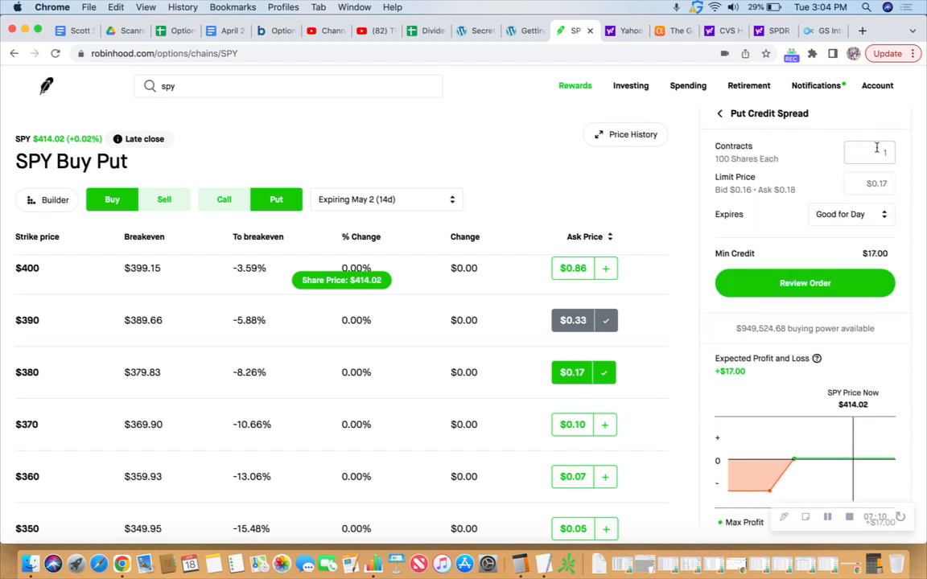
{"action": "type", "text": "5"}
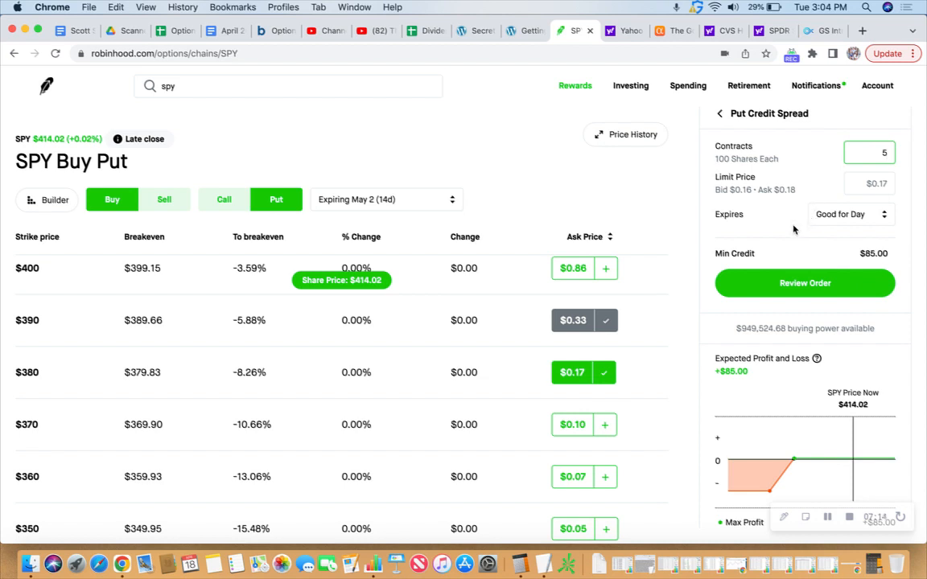
{"action": "mouse_move", "coordinate": [819, 198]}
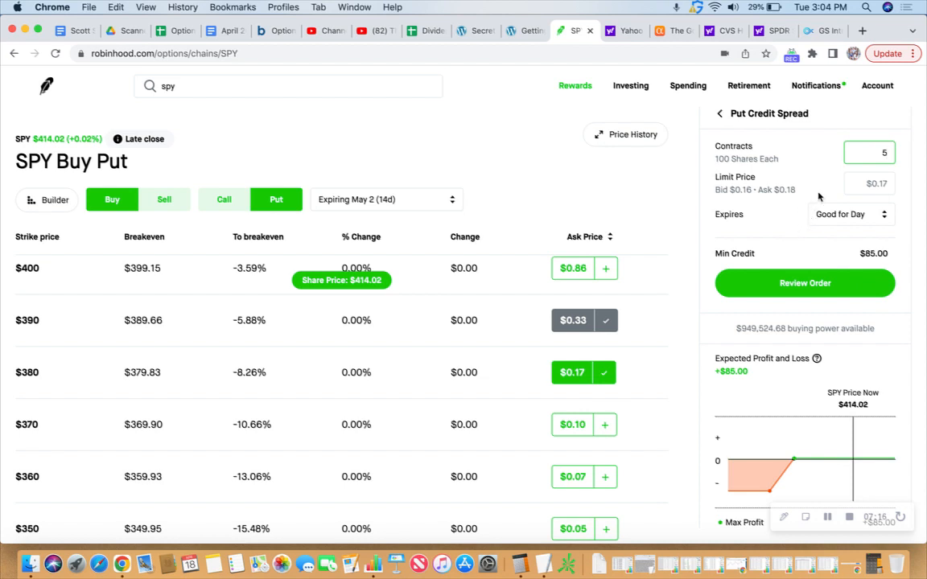
{"action": "left_click", "coordinate": [869, 183]}
{"action": "type", "text": "$0.16"}
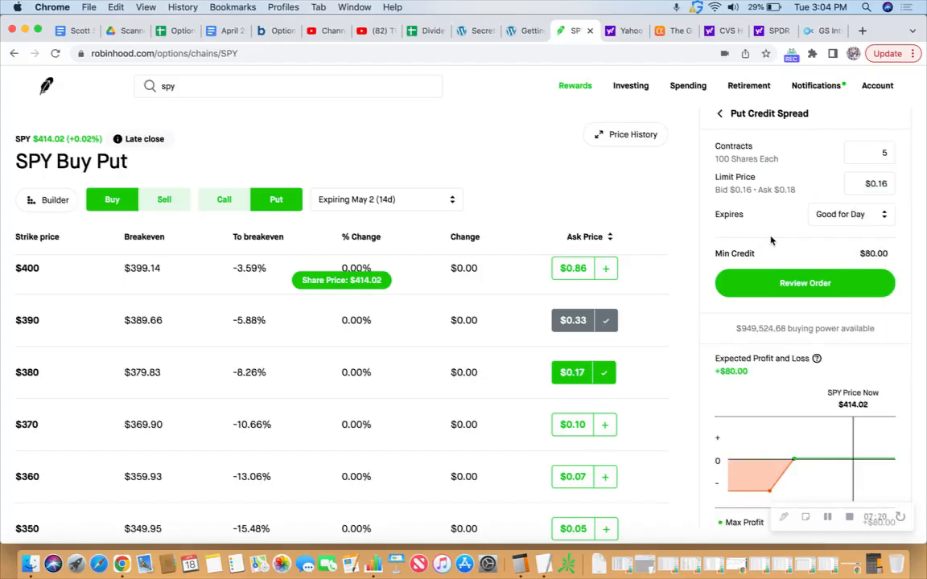
{"action": "scroll", "scroll_direction": "down", "scroll_amount": 3}
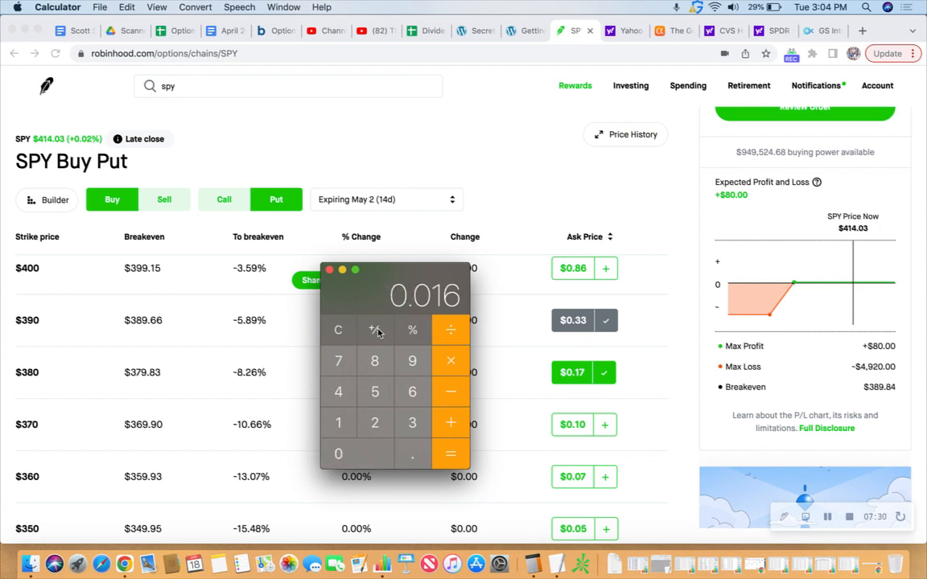
- Work out 0.016 in Calculator and close it, leaving the SPY put chain visible
{"action": "left_click", "coordinate": [338, 422]}
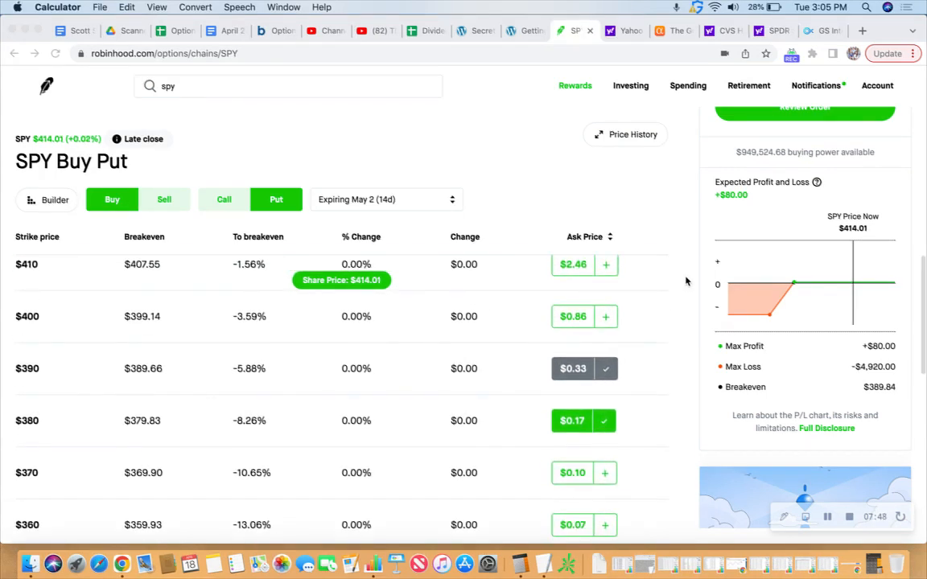
{"action": "scroll", "scroll_direction": "down", "scroll_amount": 3}
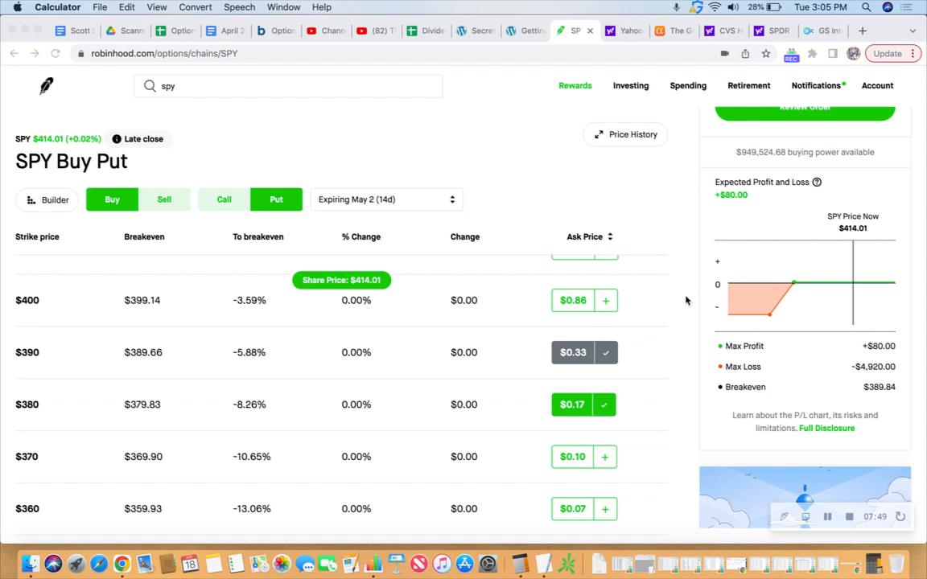
{"action": "mouse_move", "coordinate": [683, 376]}
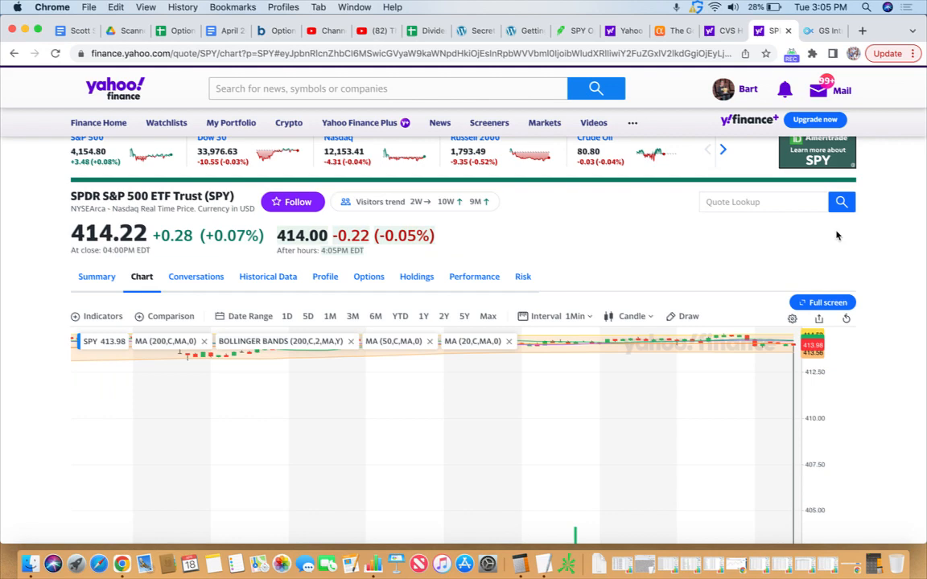
- Show the Yahoo Finance SPY interactive chart over a one-day range
{"action": "scroll", "scroll_direction": "down", "scroll_amount": 3}
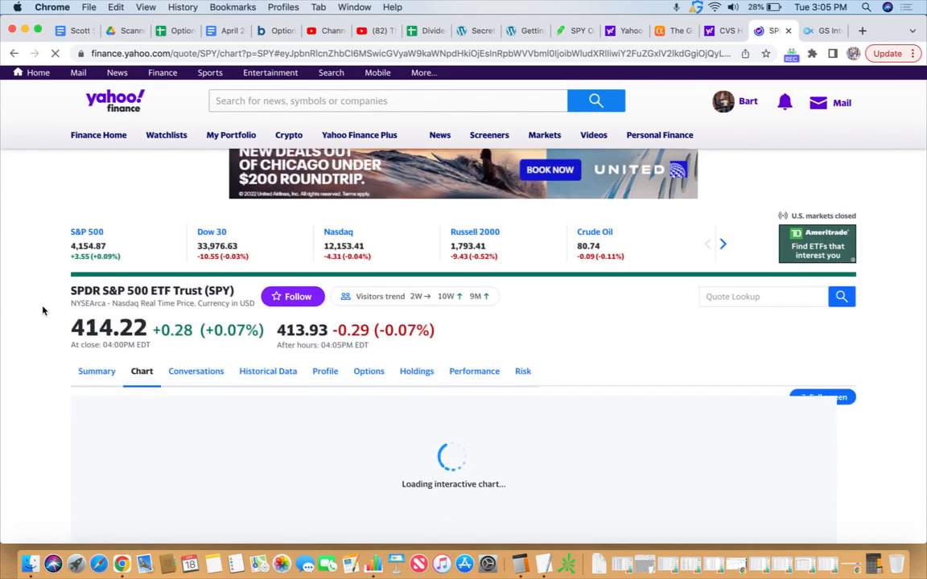
{"action": "scroll", "scroll_direction": "down", "scroll_amount": 3}
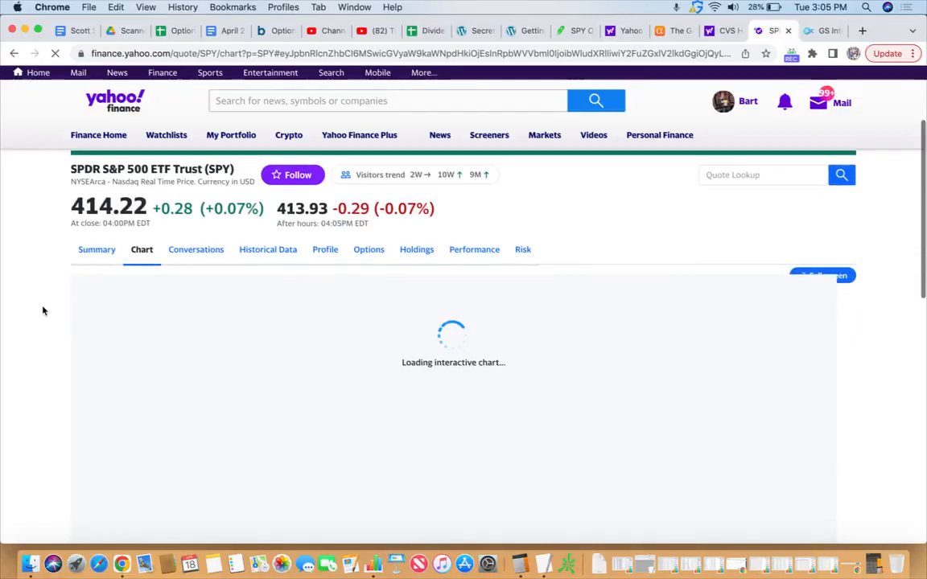
{"action": "scroll", "scroll_direction": "down", "scroll_amount": 3}
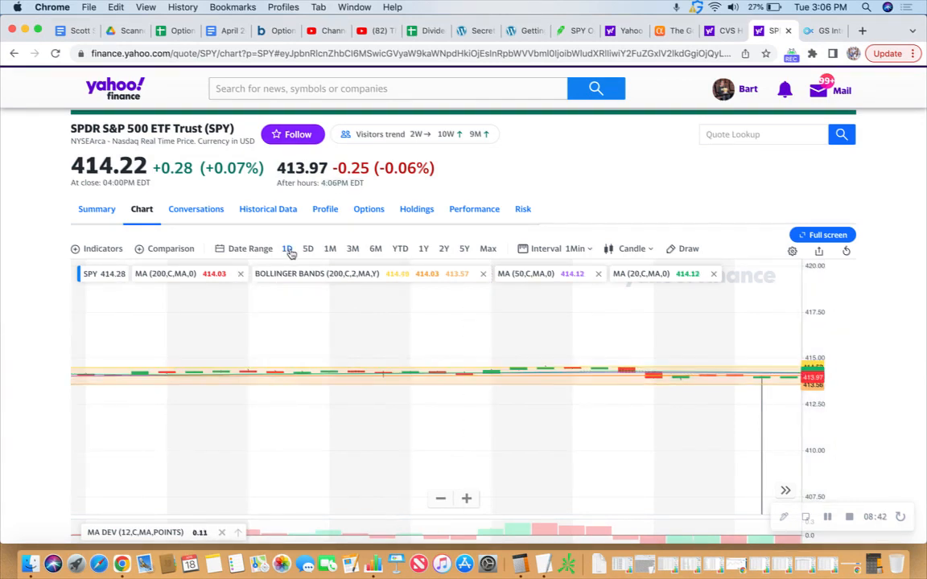
{"action": "left_click", "coordinate": [287, 248]}
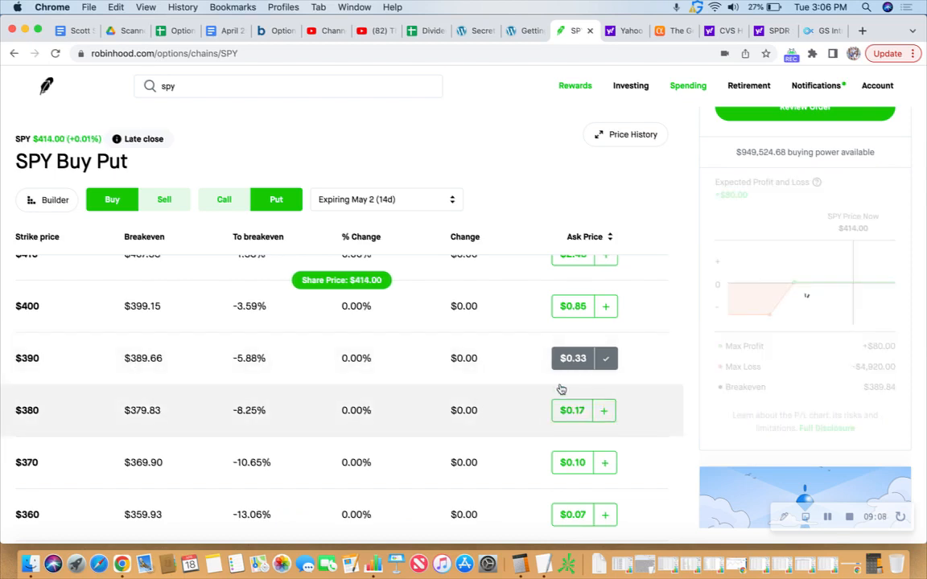
- Sell the $380 put and buy the $360 put, building a $0.09-credit put spread
{"action": "left_click", "coordinate": [164, 200]}
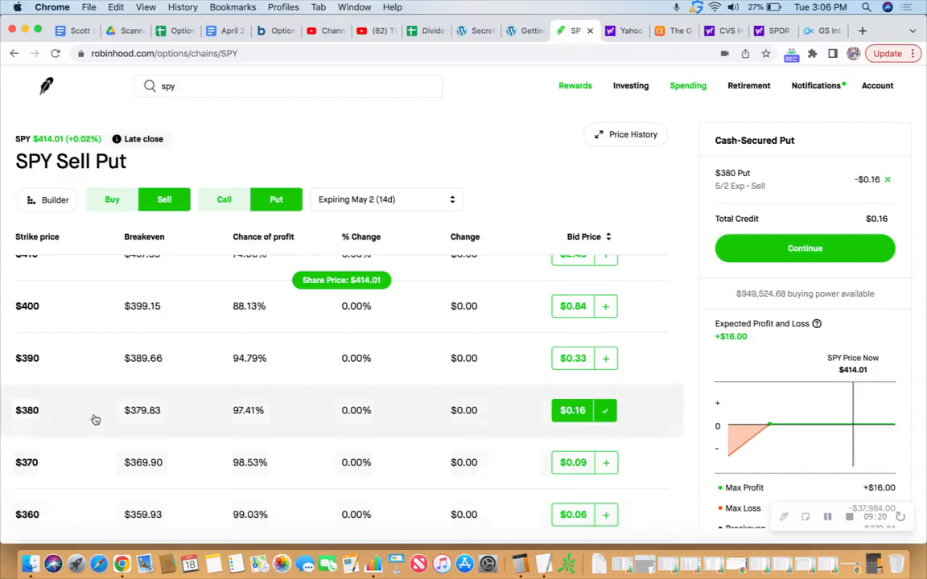
{"action": "left_click", "coordinate": [113, 199]}
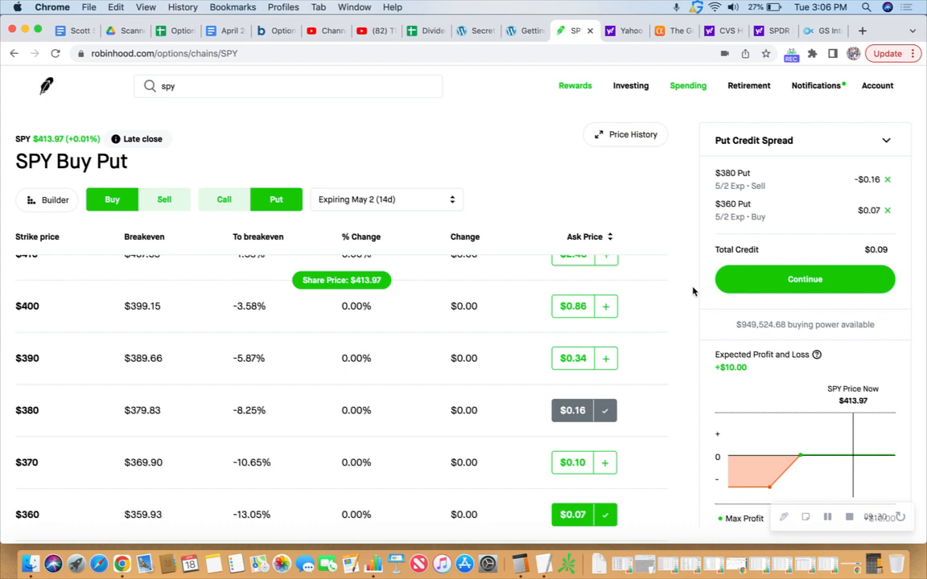
{"action": "scroll", "scroll_direction": "down", "scroll_amount": 3}
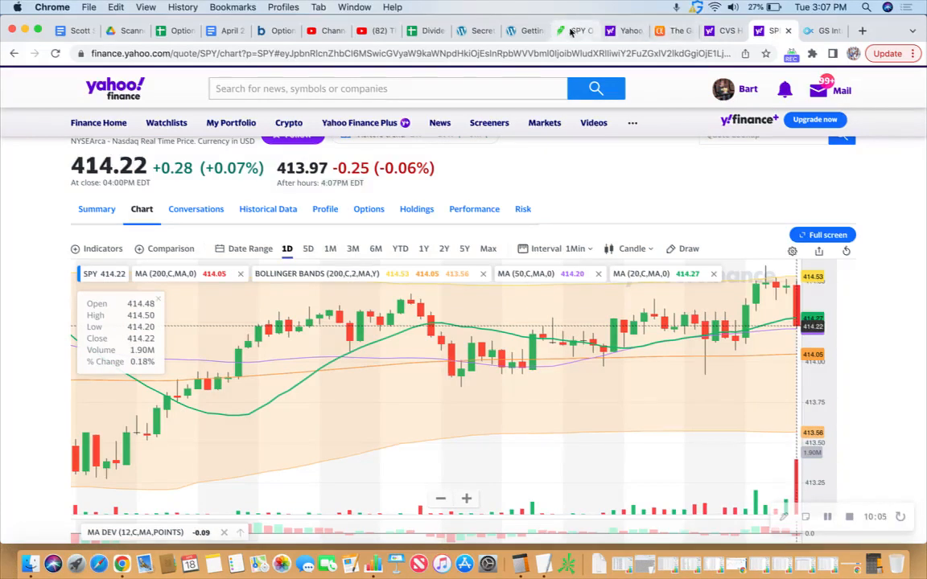
{"action": "mouse_move", "coordinate": [578, 30]}
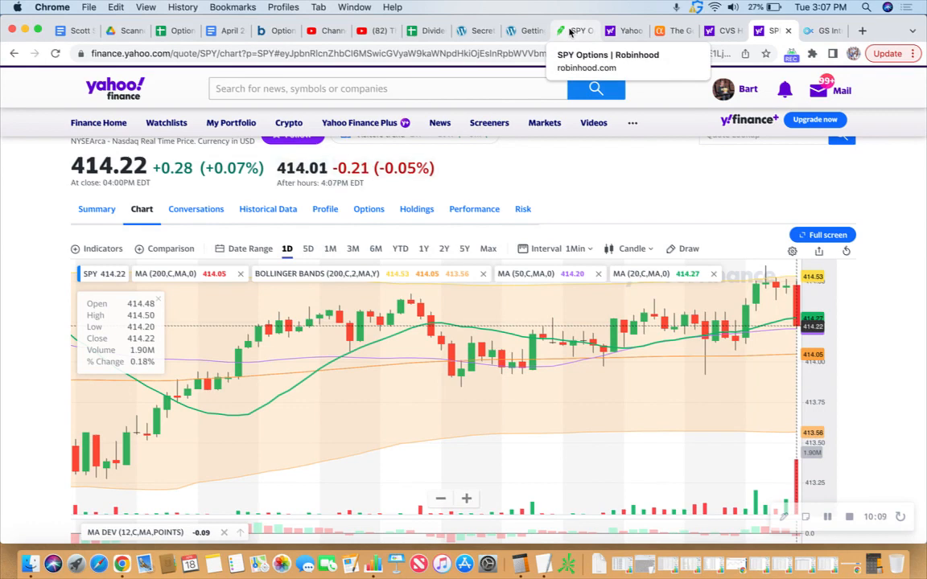
- Return from the Yahoo Finance SPY chart to the Robinhood SPY options tab
{"action": "left_click", "coordinate": [576, 30]}
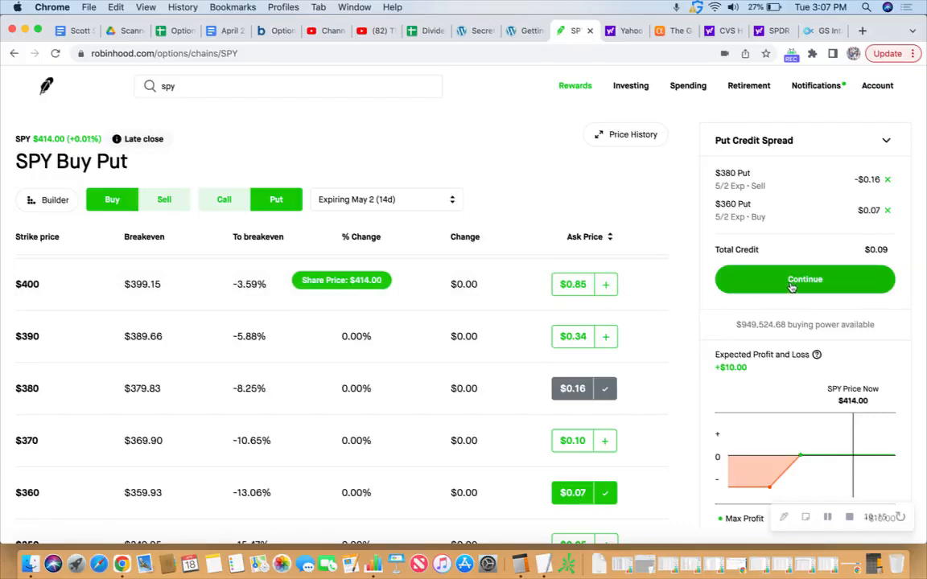
- Continue to order details and set 5 contracts at a $0.10 limit for $50 minimum credit
{"action": "left_click", "coordinate": [804, 280]}
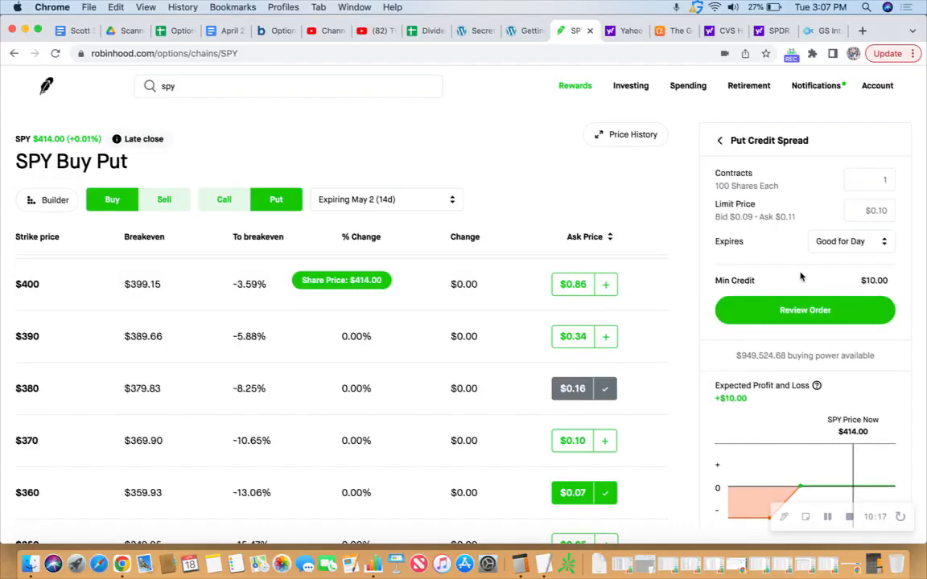
{"action": "left_click", "coordinate": [869, 180]}
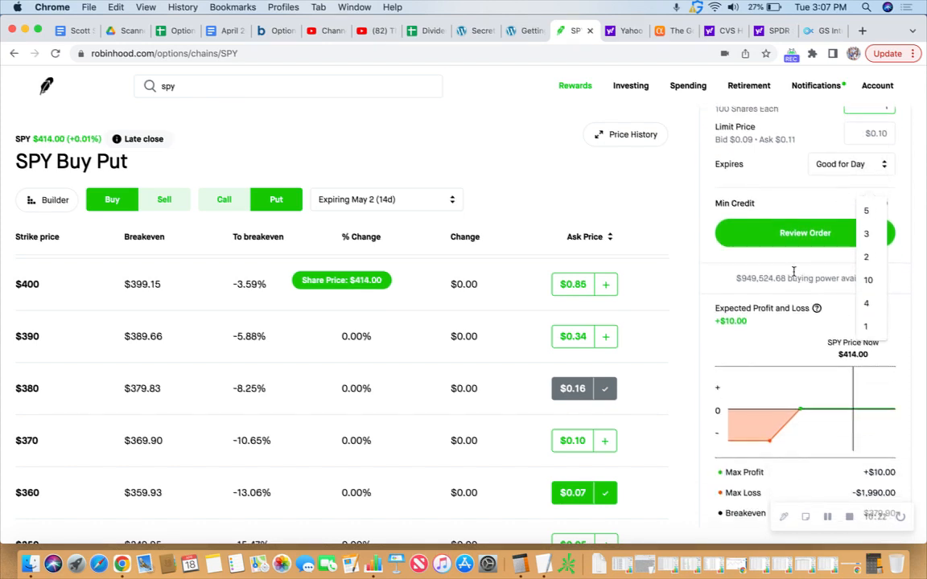
{"action": "scroll", "scroll_direction": "down", "scroll_amount": 3}
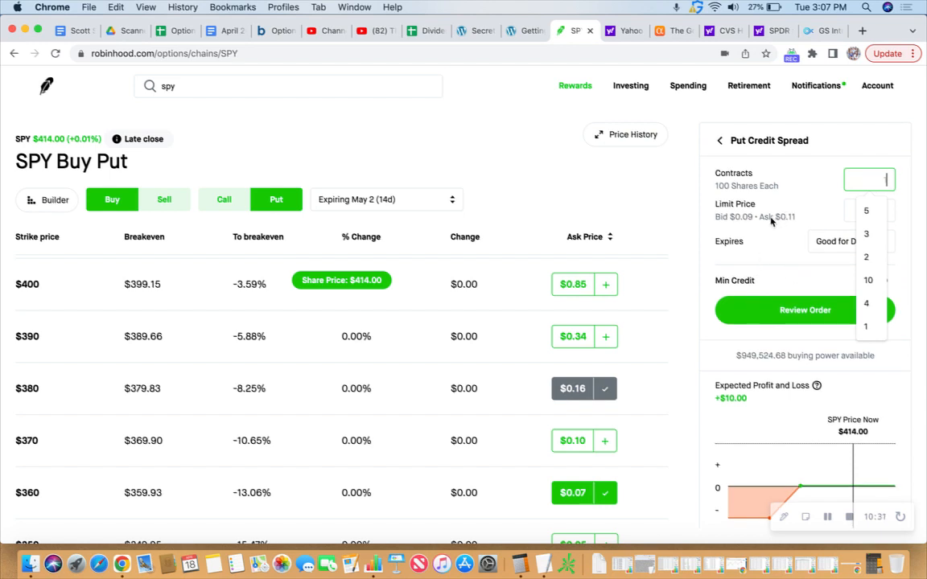
{"action": "left_click", "coordinate": [866, 210]}
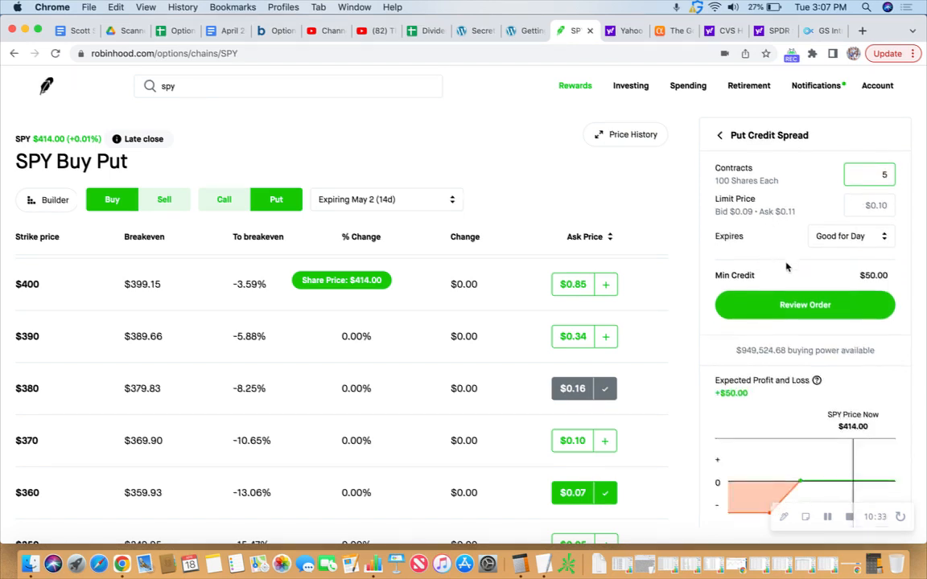
{"action": "scroll", "scroll_direction": "down", "scroll_amount": 3}
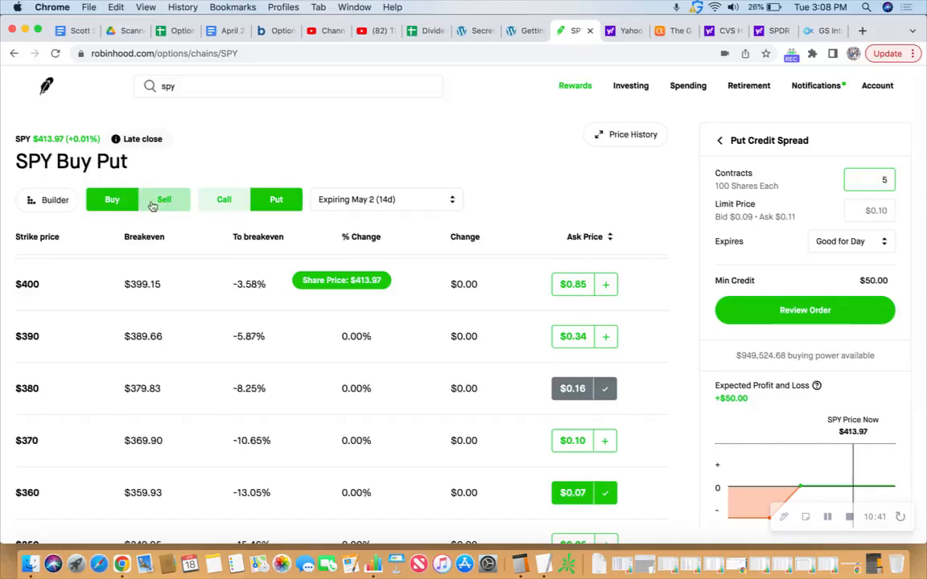
- Switch the chain to SPY sell calls, keeping the 5-contract spread order filled in
{"action": "left_click", "coordinate": [224, 200]}
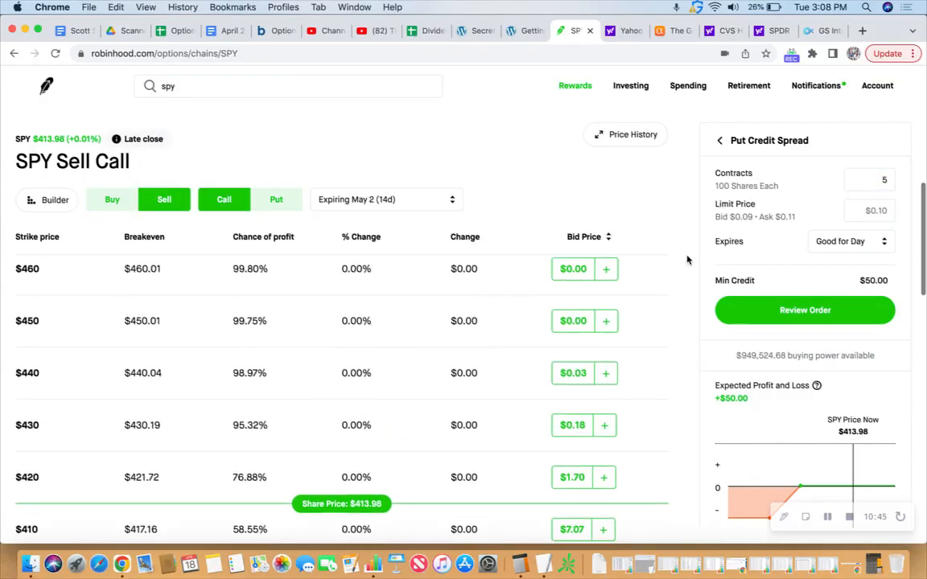
{"action": "scroll", "scroll_direction": "down", "scroll_amount": 3}
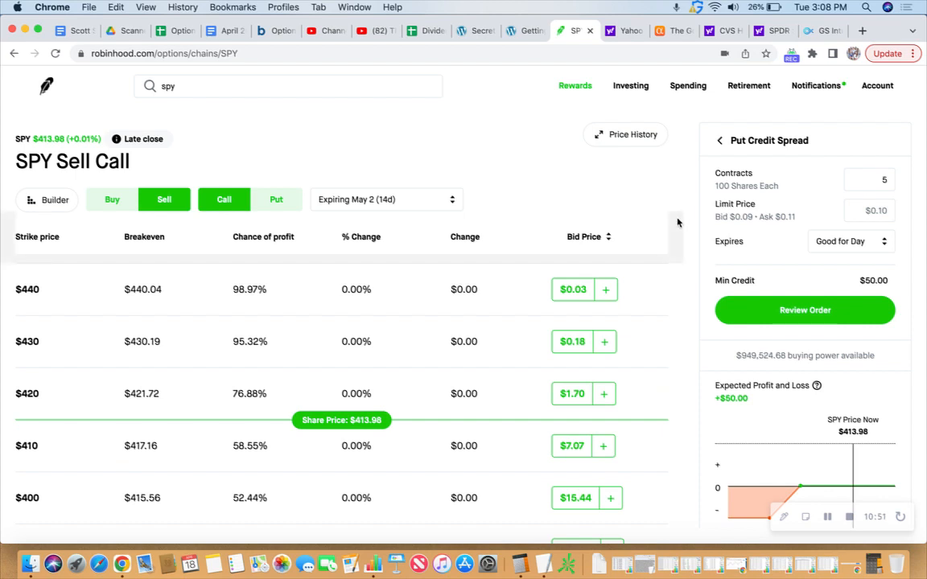
{"action": "mouse_move", "coordinate": [695, 293]}
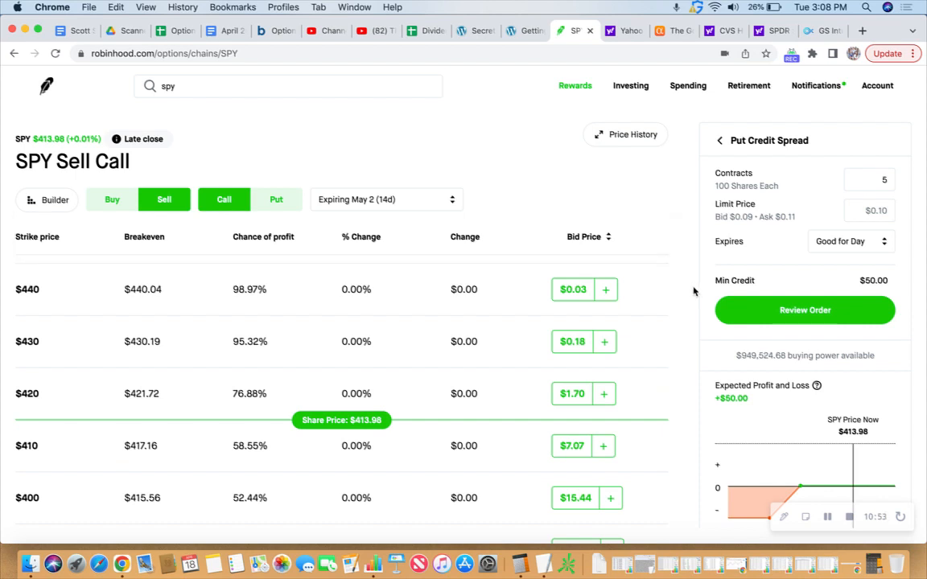